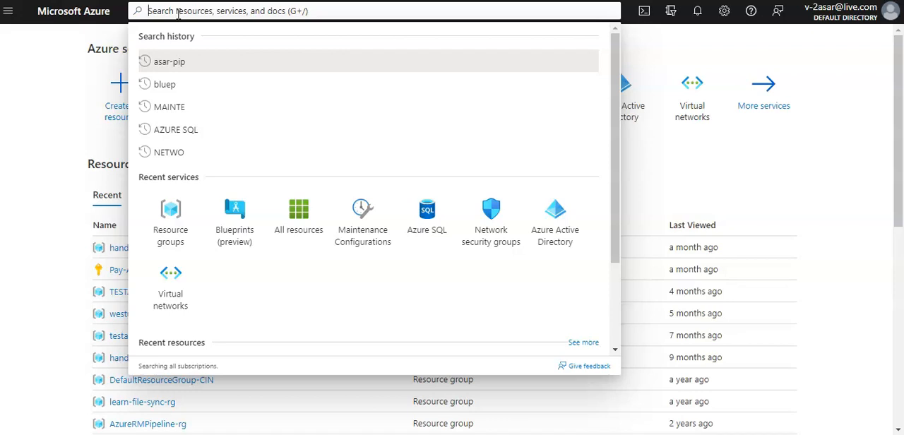
Step: Search the portal for 'blueprint' and go to the Blueprints service
type("a")
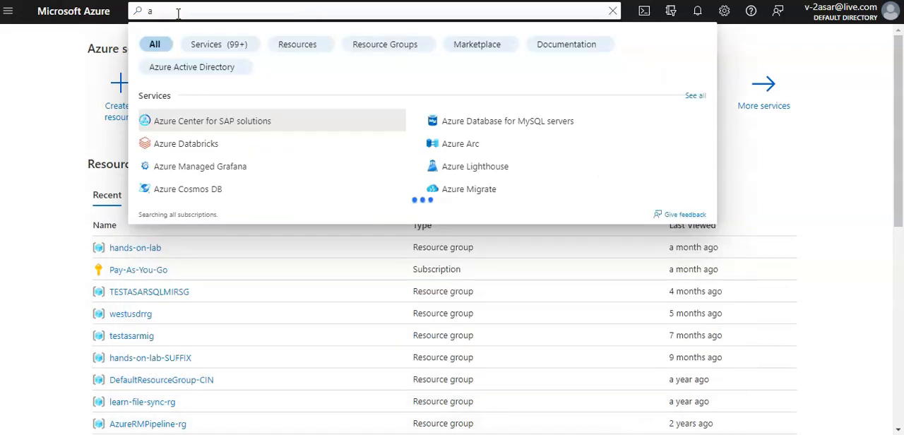
type("blueprint")
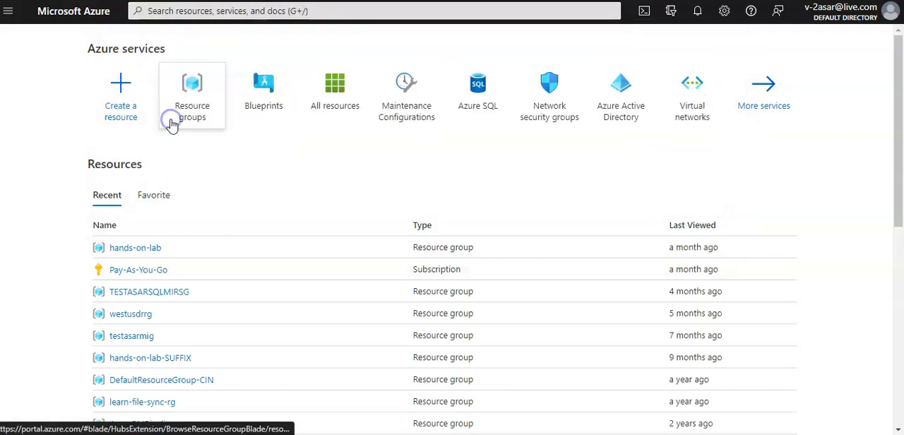
left_click(262, 85)
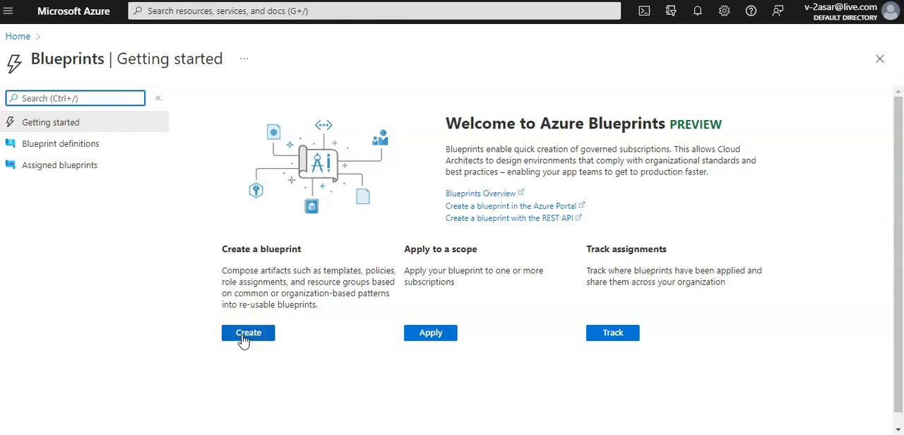
Step: Choose Create under 'Create a blueprint' to reach the sample selection
left_click(249, 334)
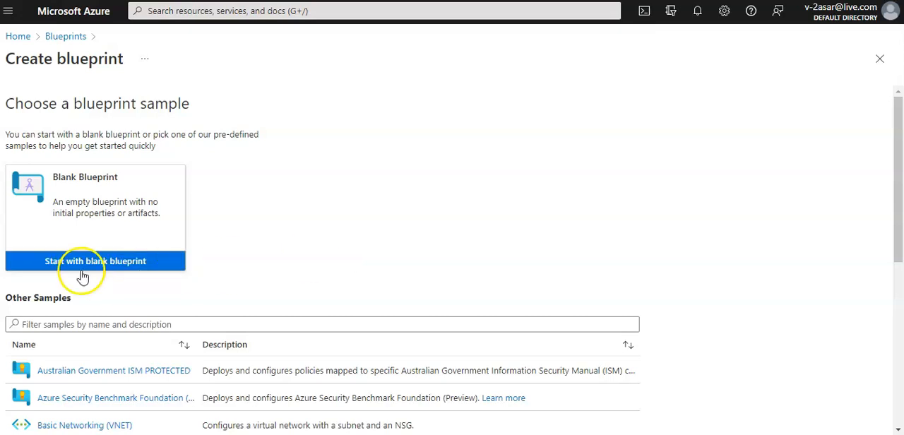
Step: Start a blank blueprint named MyBlueprint and bring up the definition location picker
left_click(94, 260)
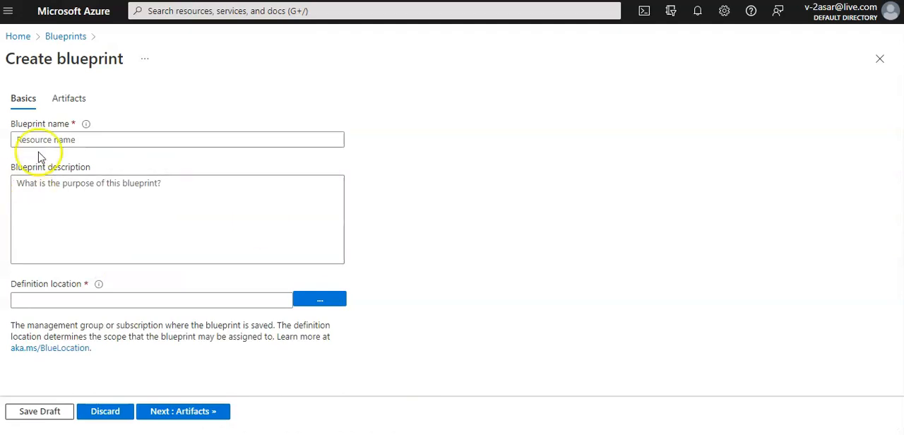
left_click(178, 138)
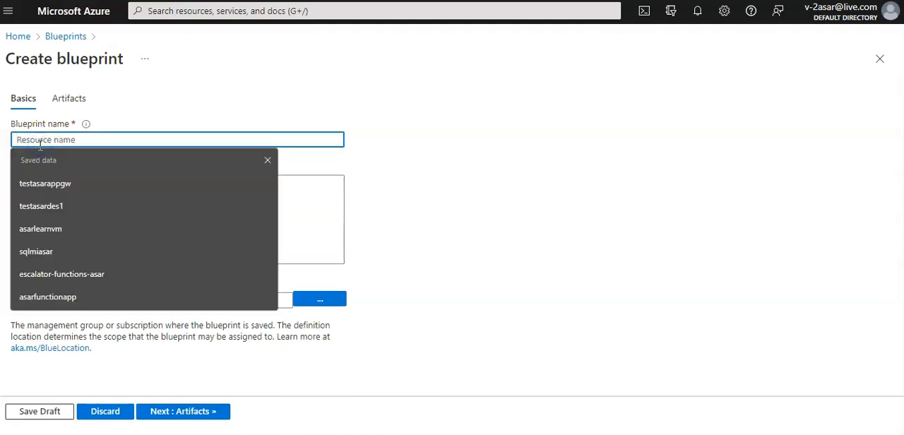
type("MyBlueprint")
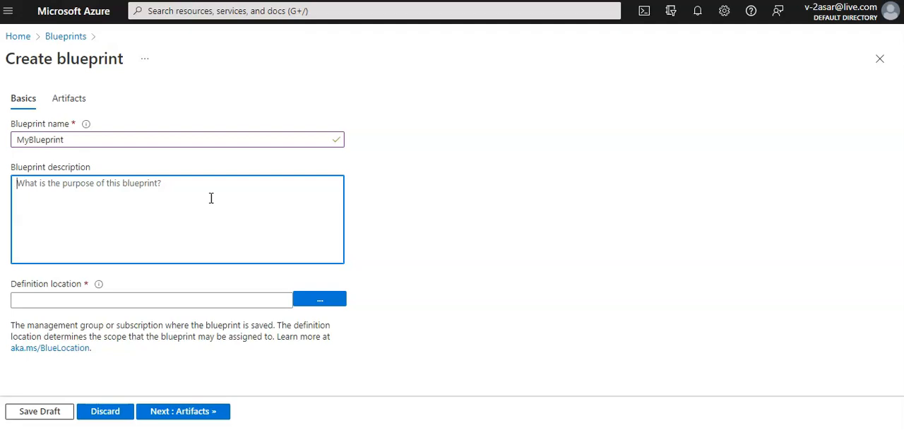
left_click(320, 300)
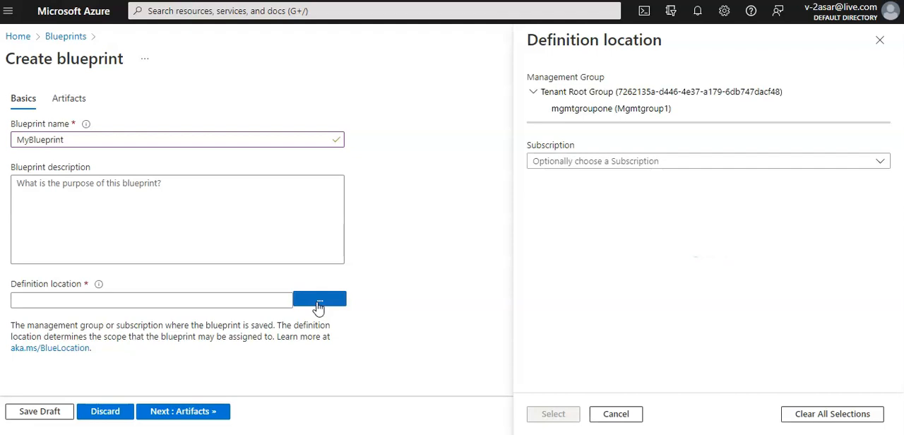
Step: Select mgmtgroupone with the Pay-As-You-Go subscription as the definition location
left_click(598, 107)
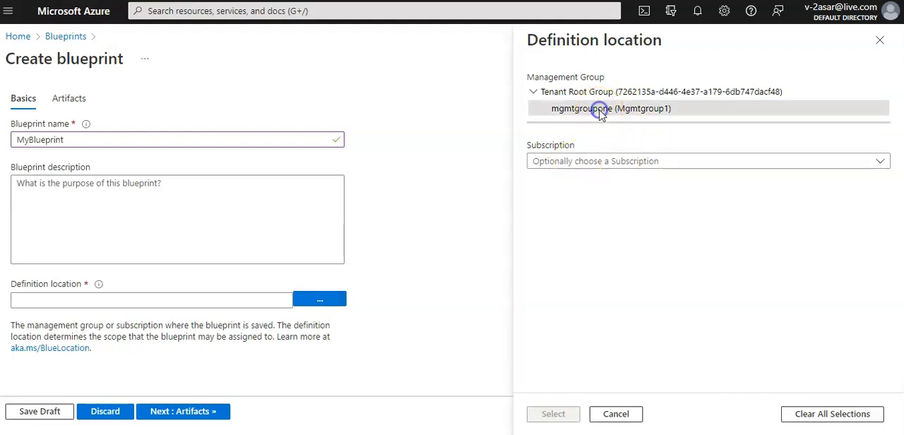
left_click(710, 162)
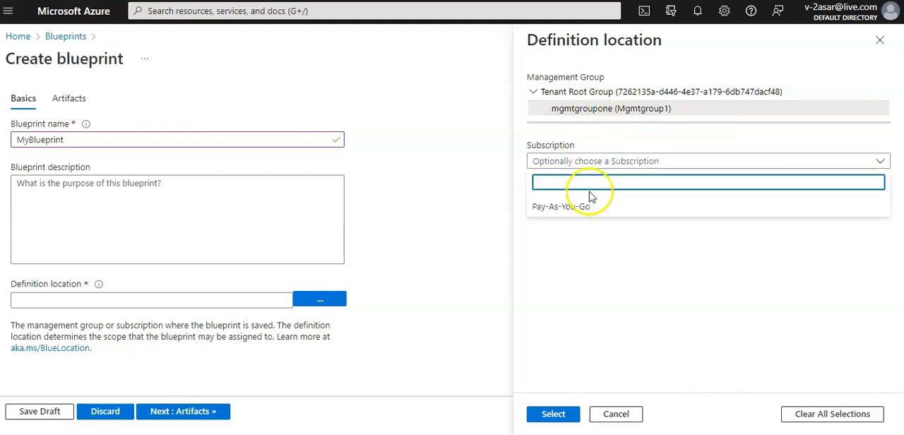
left_click(553, 414)
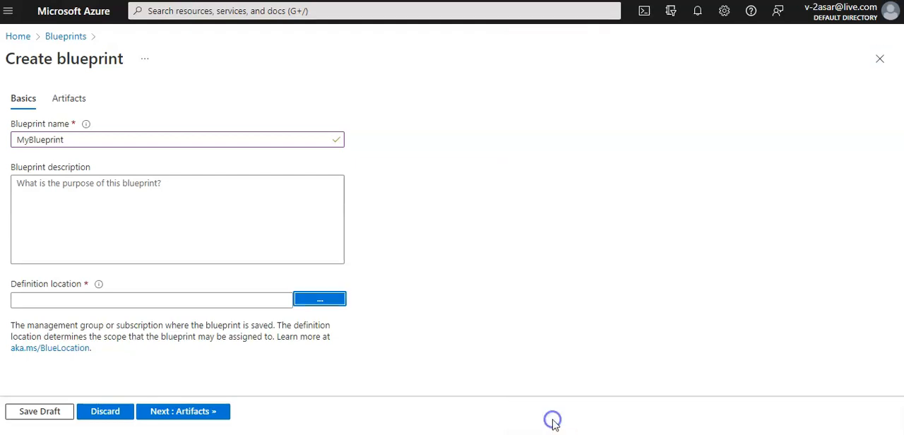
left_click(319, 300)
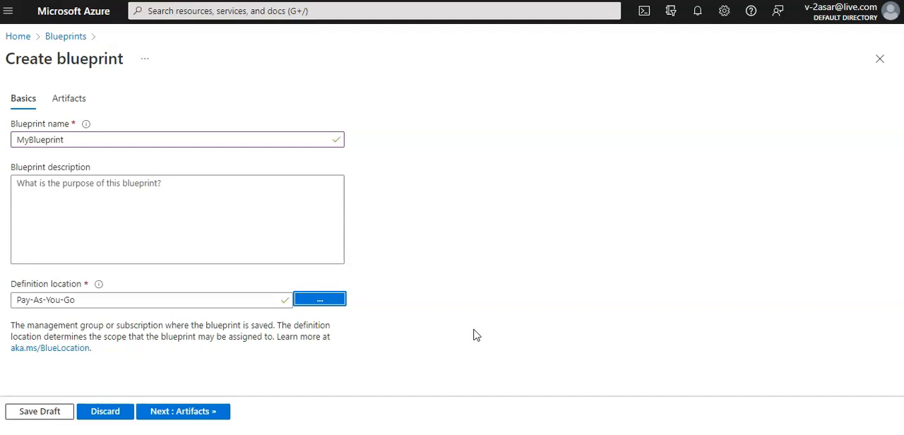
mouse_move(407, 362)
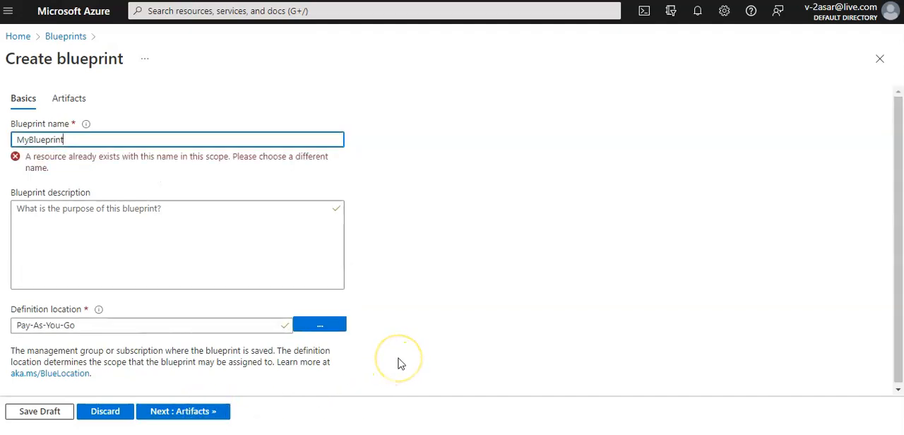
mouse_move(246, 133)
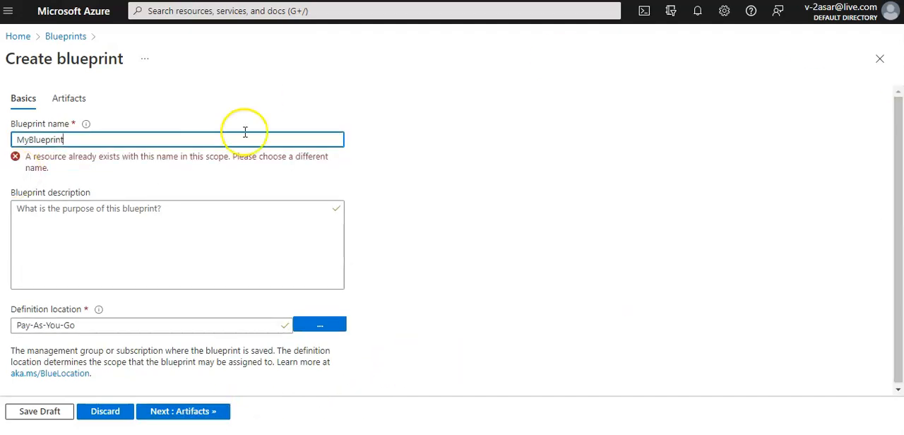
Step: Replace the blueprint name MyBlueprint with asarbp
double_click(40, 138)
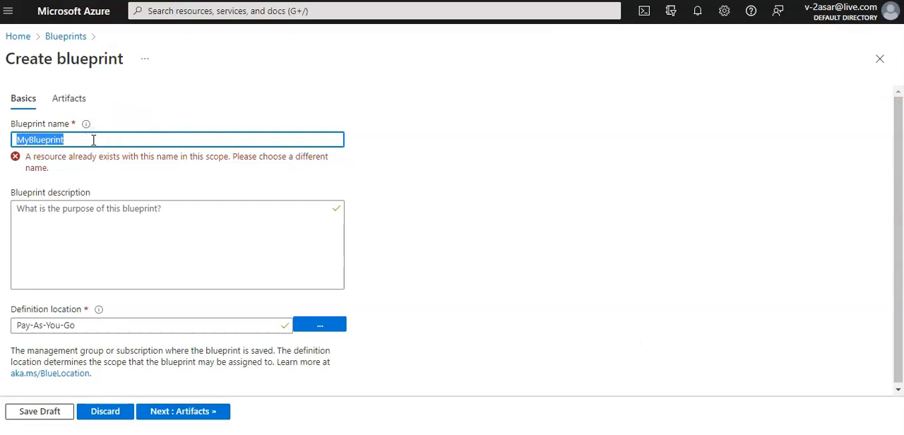
type("asarbp")
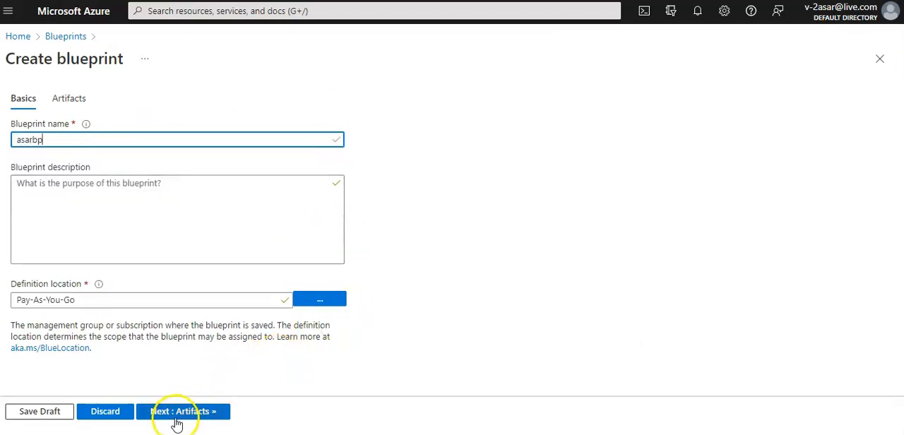
Step: Advance to the Artifacts page listing the Subscription scope
left_click(175, 411)
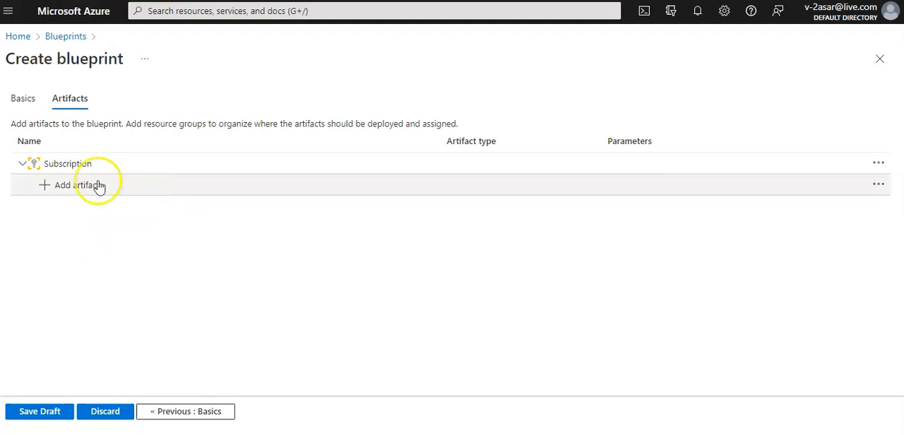
mouse_move(77, 189)
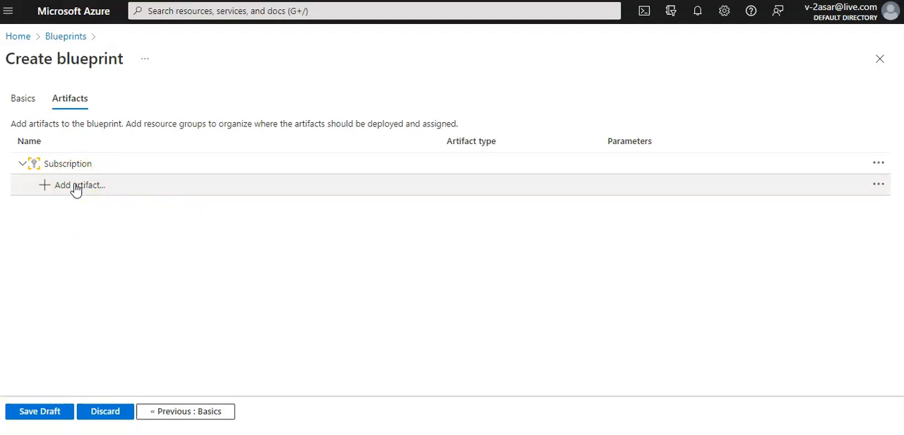
Step: Add a Contributor role assignment artifact under the Subscription
left_click(73, 186)
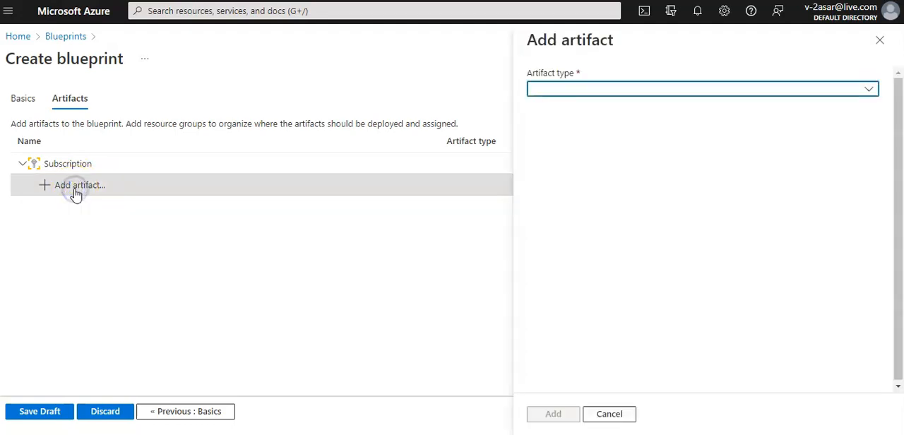
left_click(701, 88)
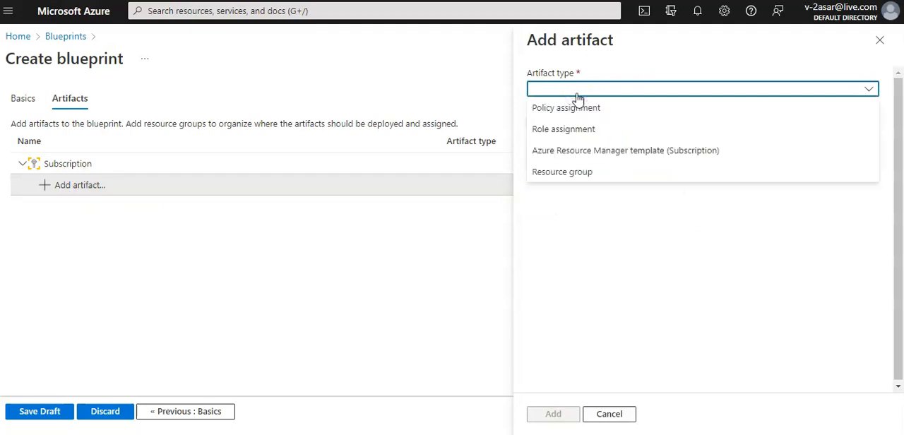
mouse_move(582, 133)
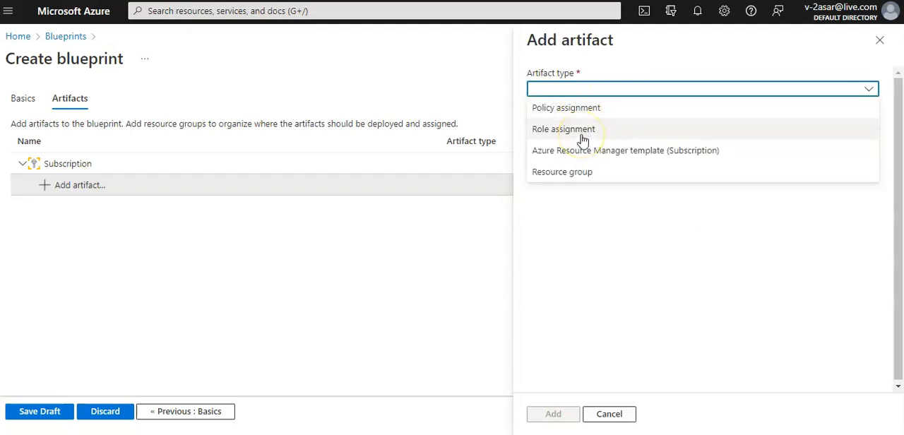
left_click(562, 129)
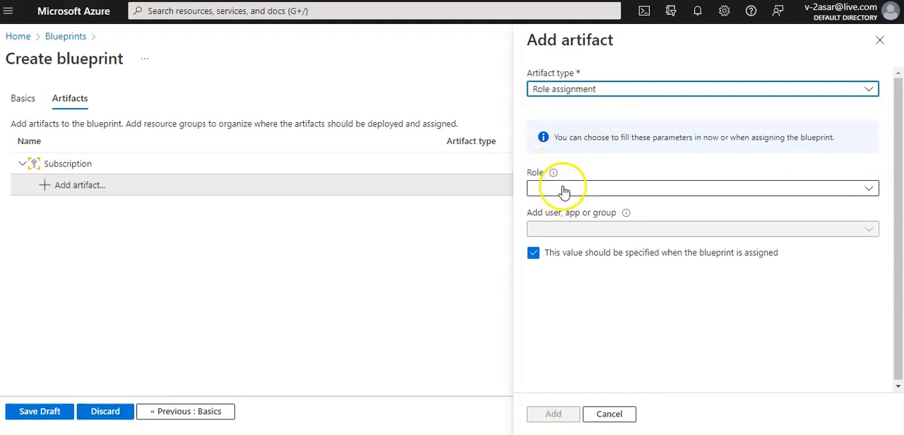
left_click(702, 188)
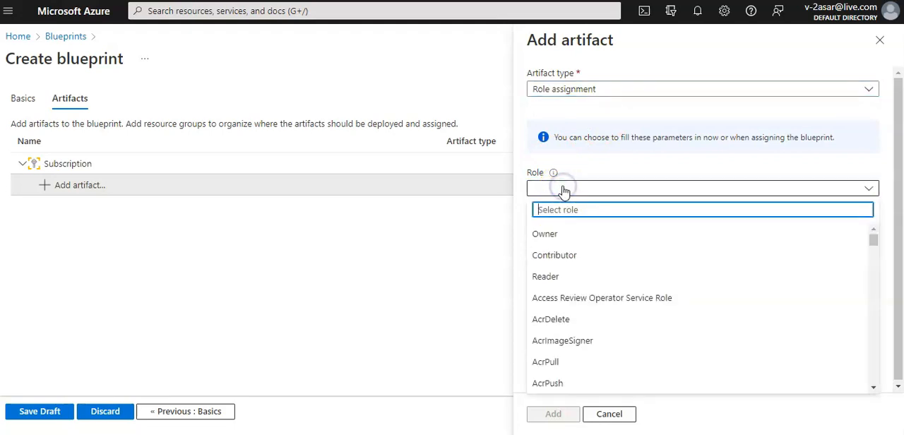
left_click(554, 254)
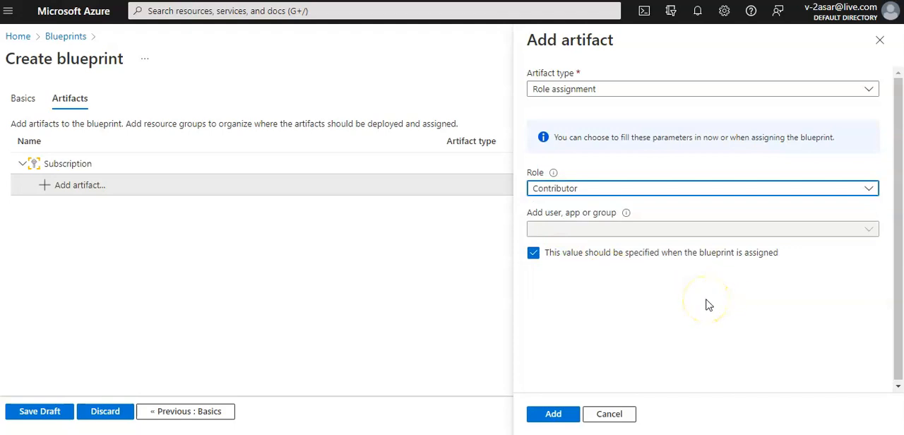
mouse_move(615, 243)
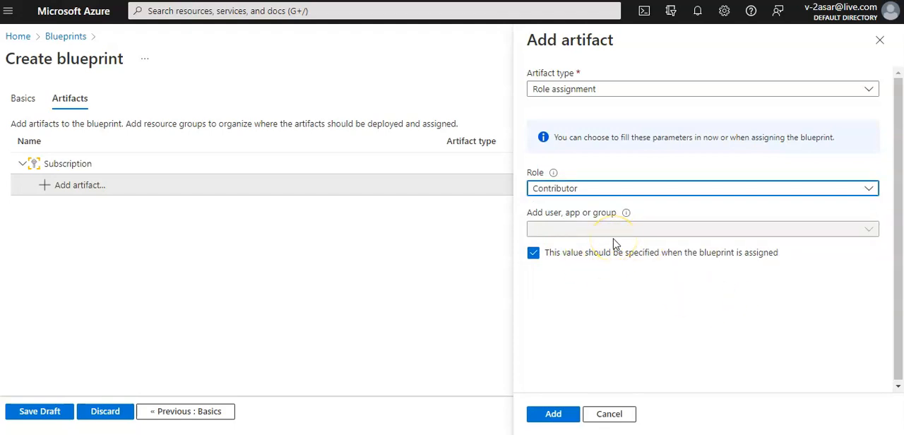
mouse_move(614, 243)
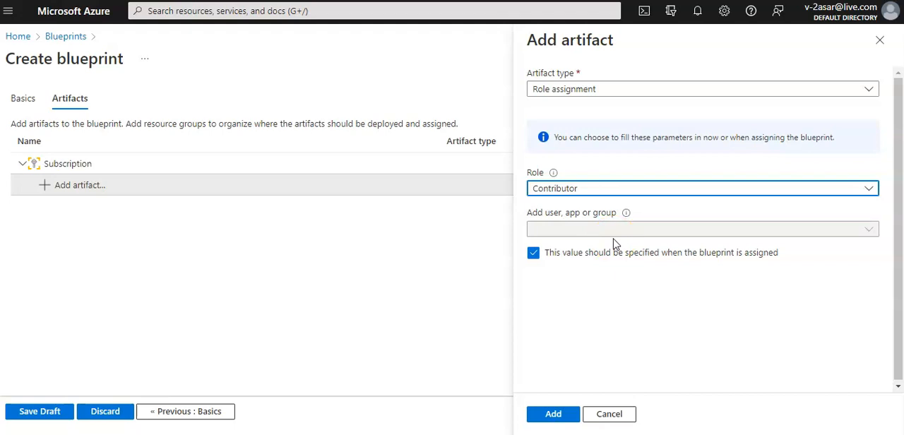
left_click(554, 414)
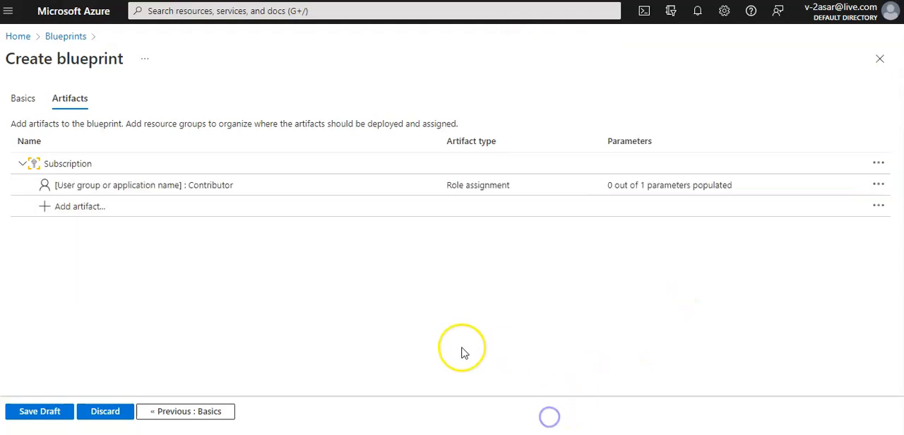
mouse_move(465, 353)
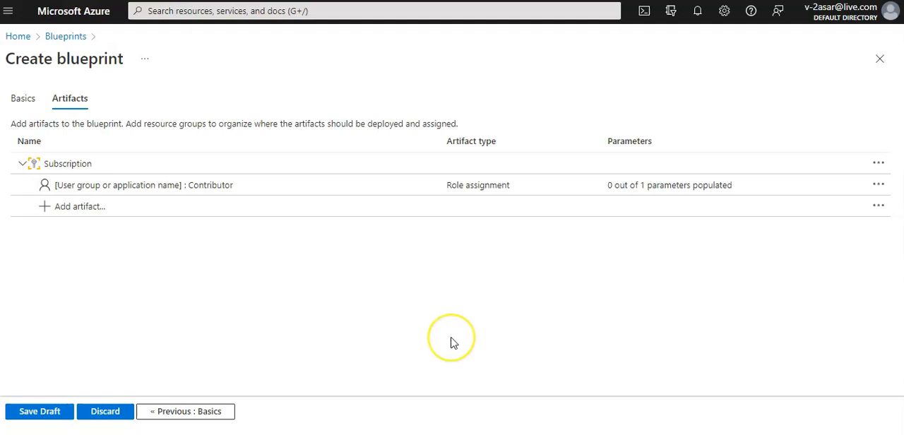
mouse_move(432, 381)
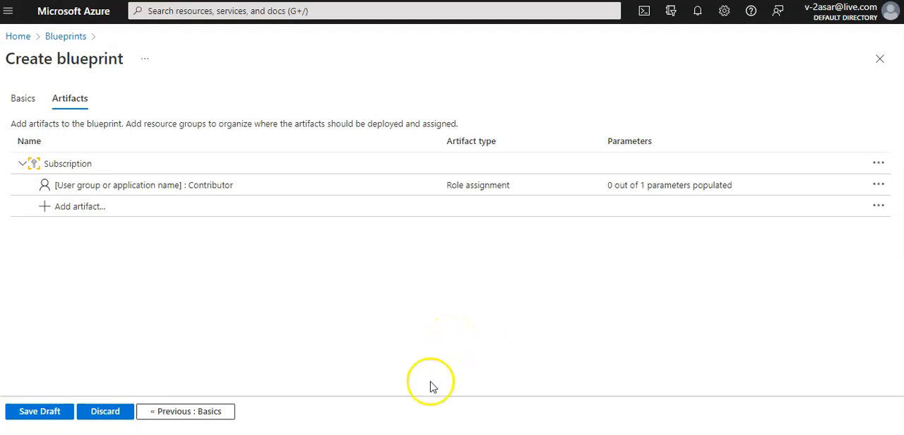
Step: Add the built-in policy 'Append a tag and its value to resource groups' under the Subscription
left_click(79, 207)
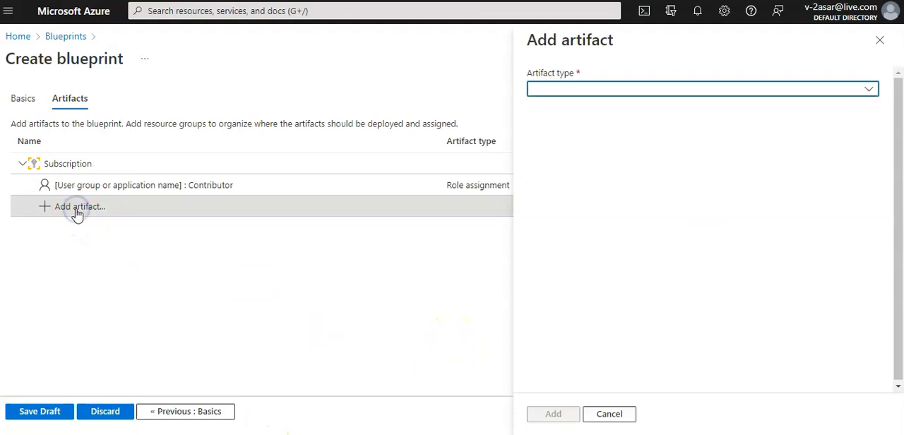
mouse_move(585, 65)
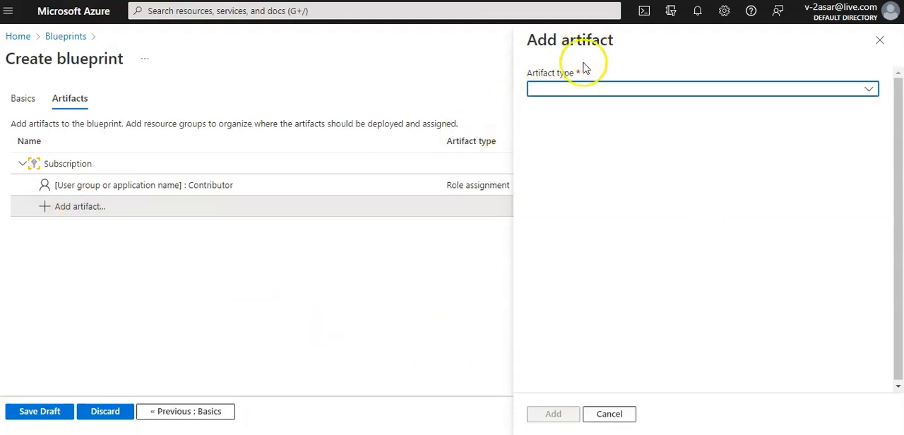
left_click(702, 88)
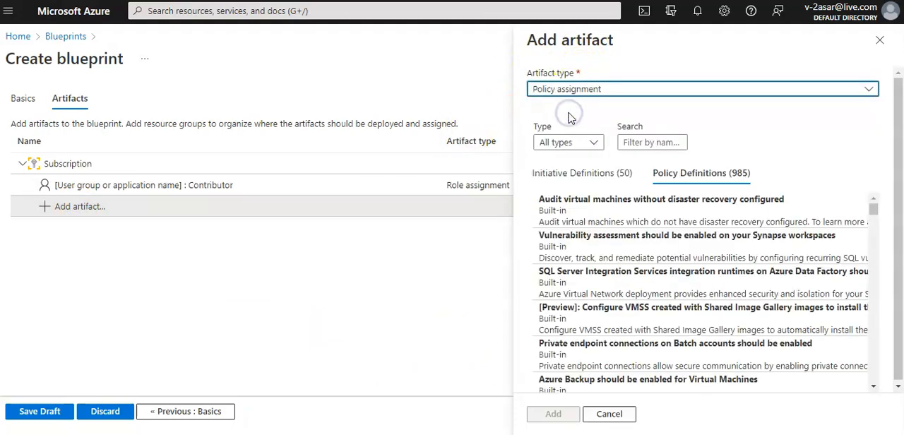
mouse_move(571, 116)
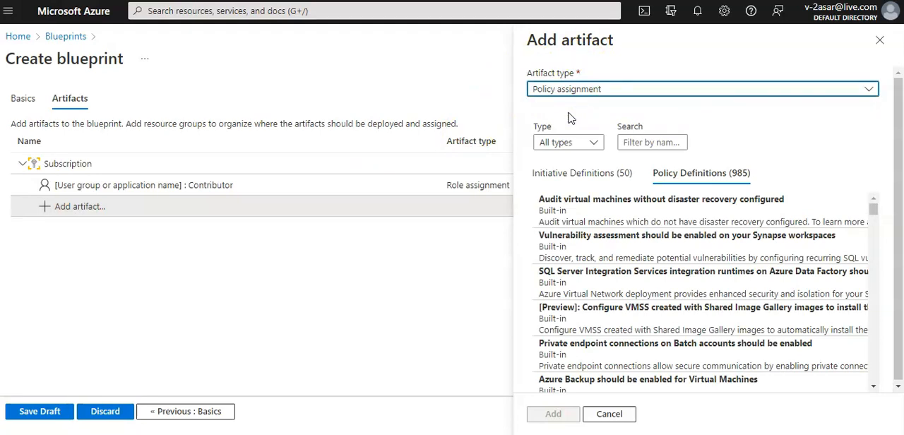
mouse_move(582, 133)
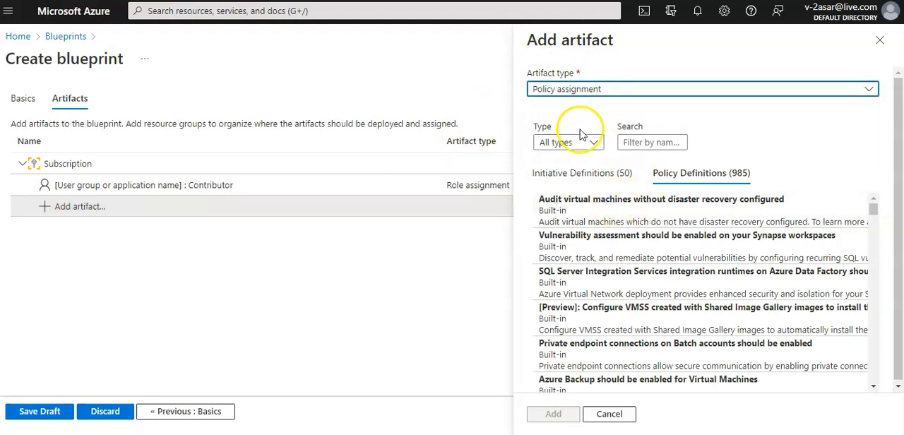
left_click(568, 141)
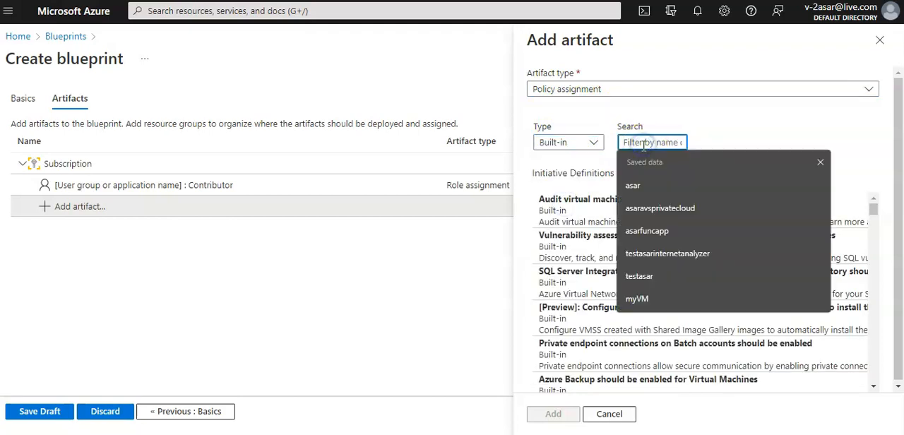
type("tag")
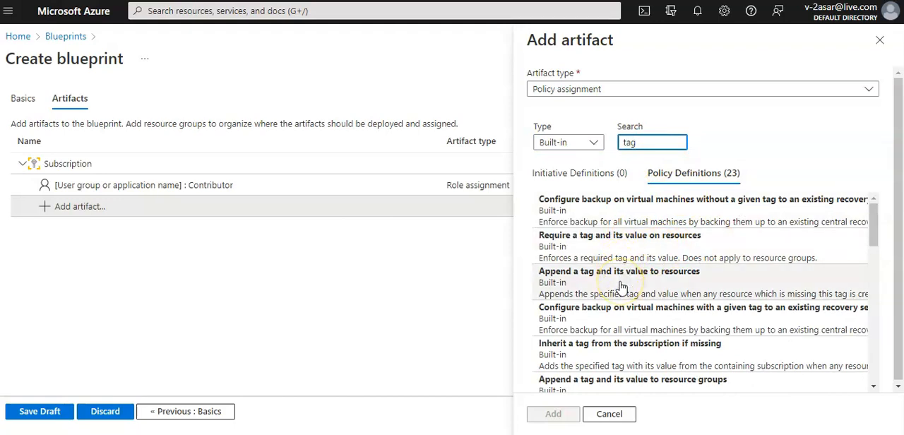
scroll("down", 3)
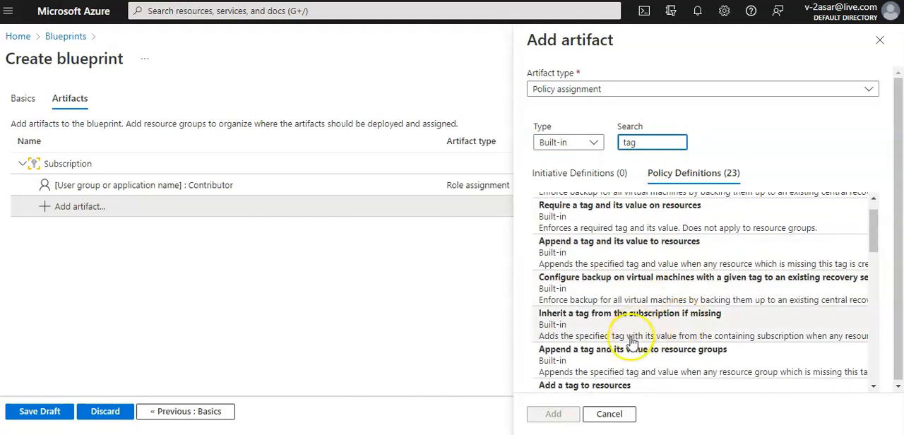
mouse_move(618, 364)
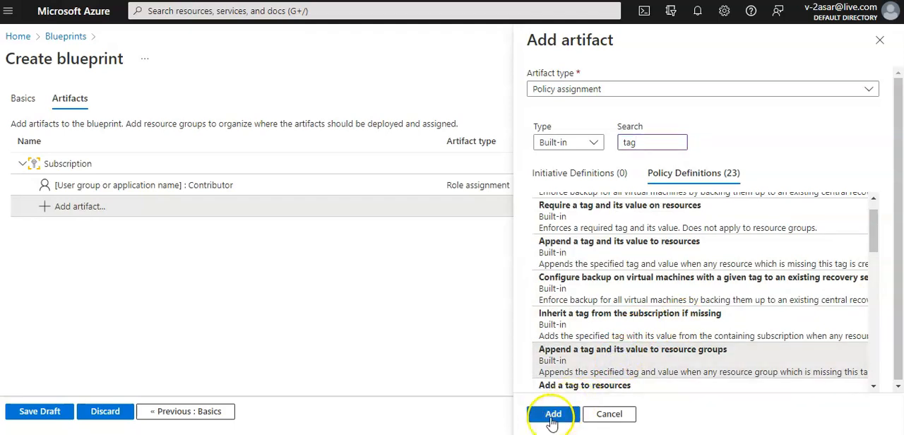
left_click(554, 414)
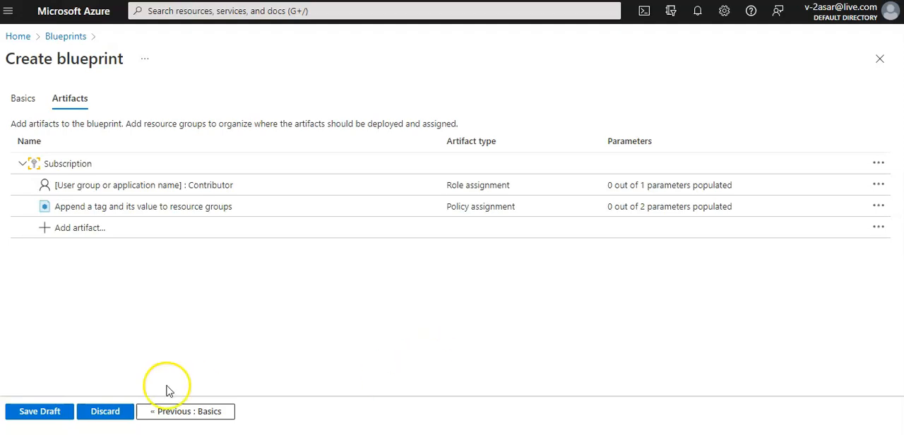
mouse_move(207, 379)
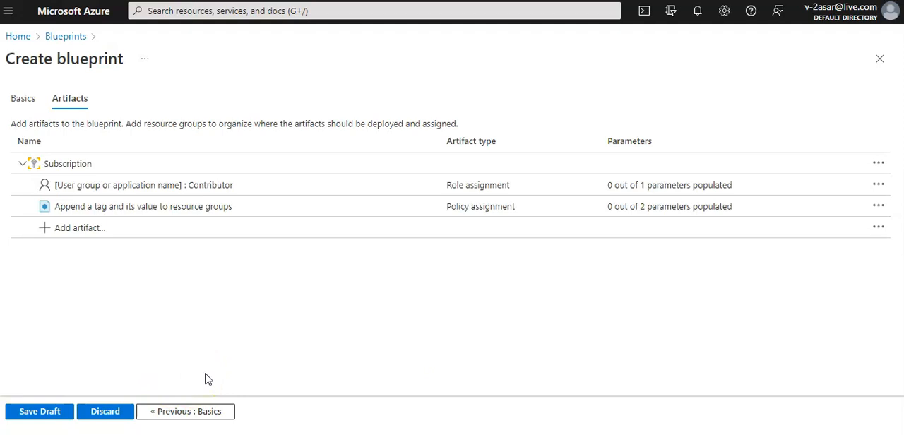
mouse_move(117, 209)
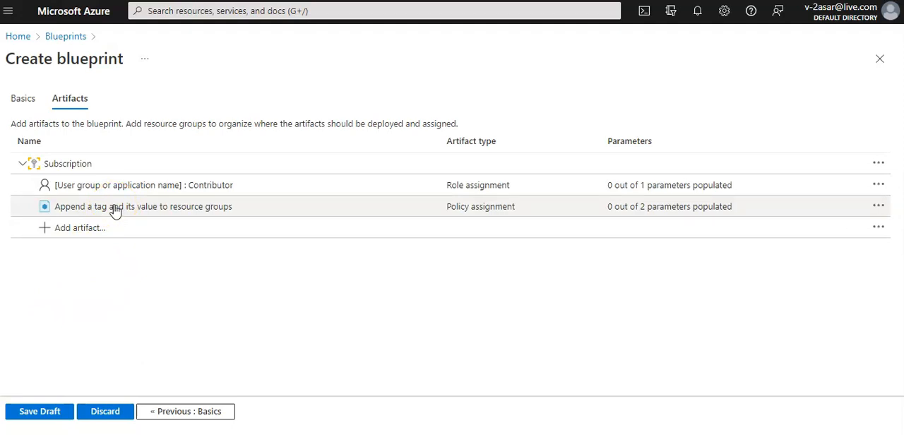
left_click(141, 206)
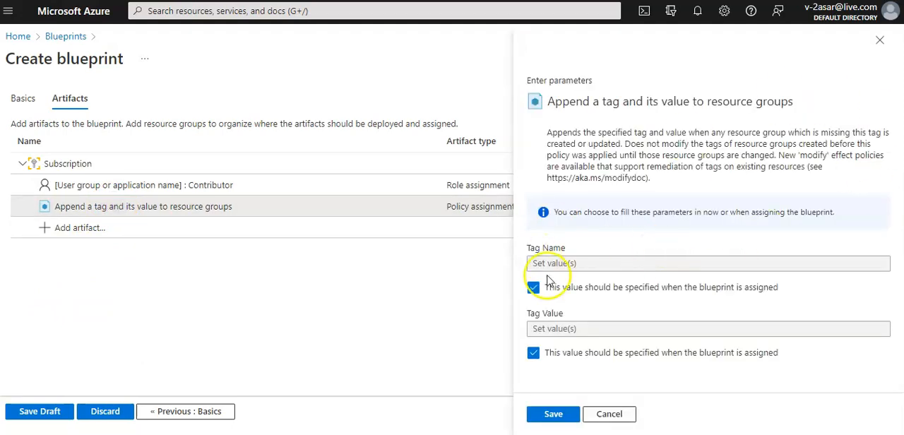
mouse_move(653, 277)
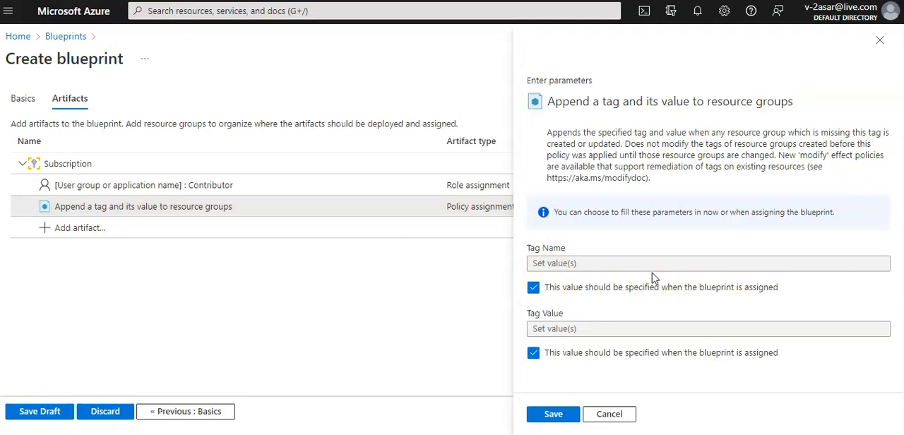
left_click(557, 264)
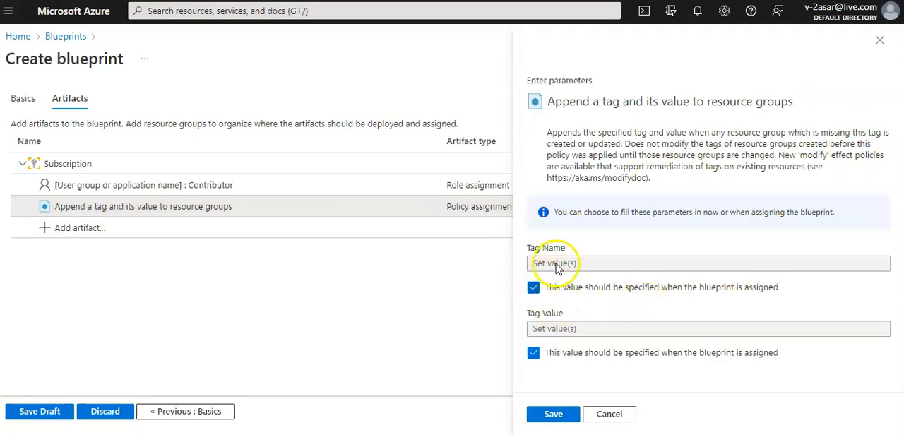
mouse_move(562, 331)
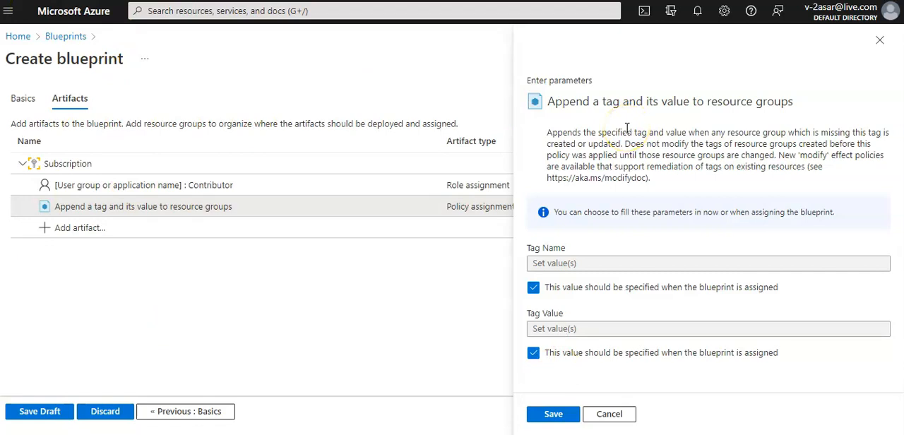
mouse_move(675, 191)
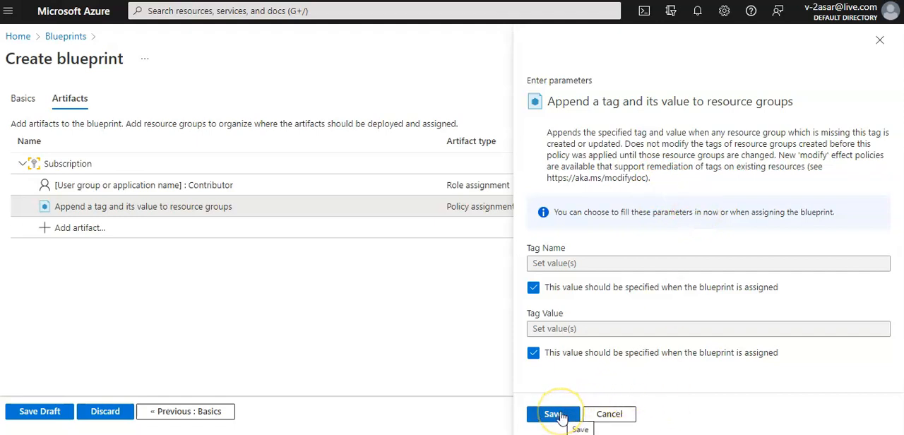
left_click(551, 414)
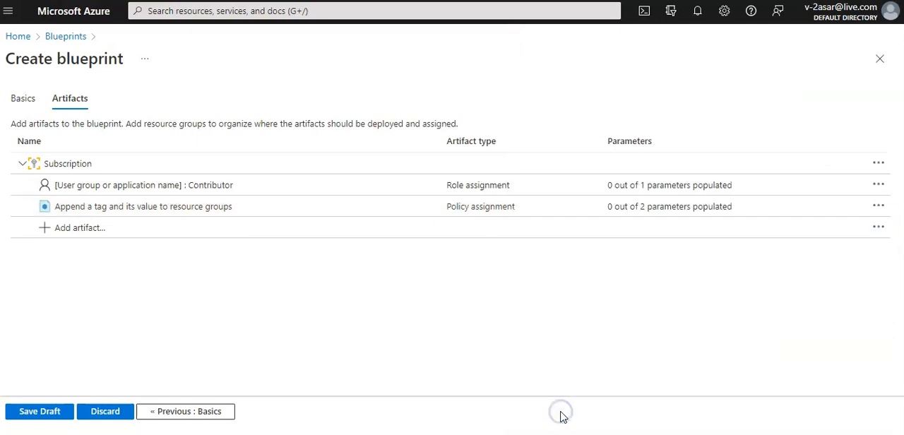
Step: Add a Resource group artifact to the blueprint
left_click(79, 227)
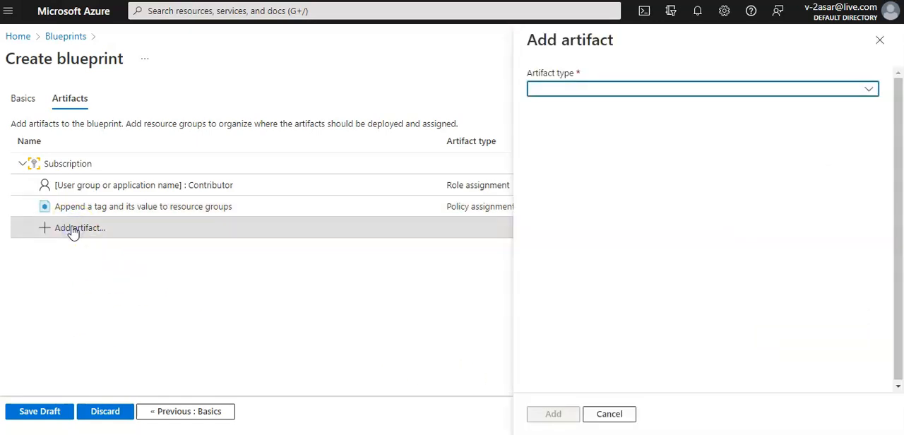
left_click(702, 88)
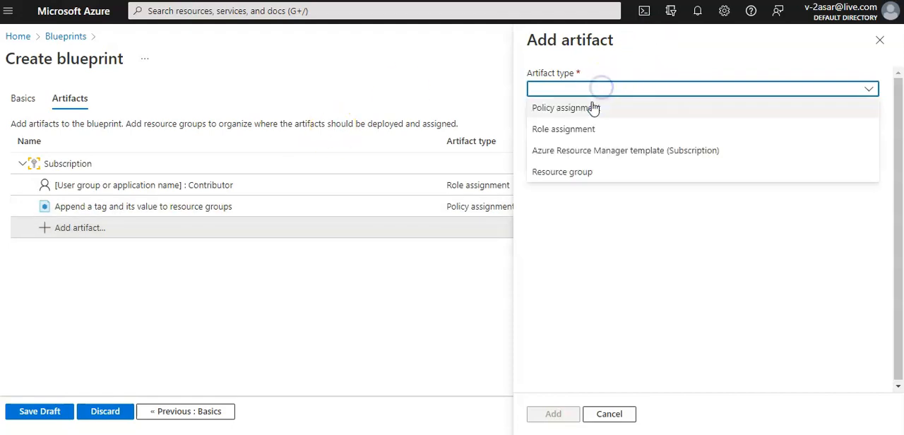
left_click(562, 172)
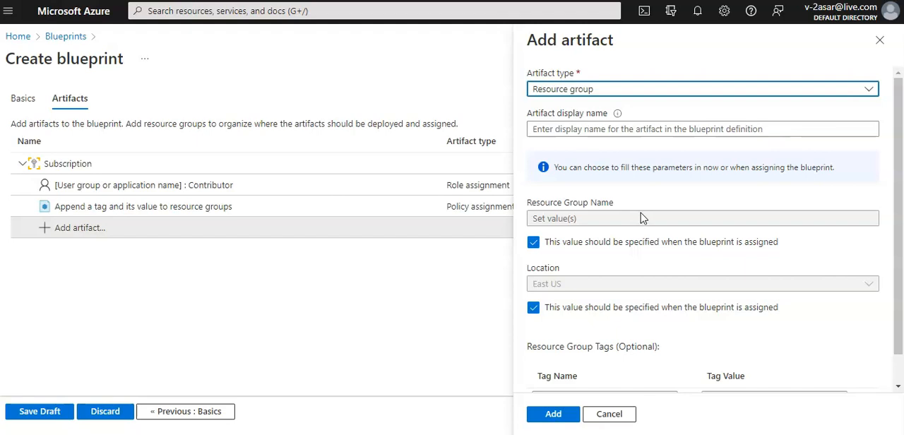
left_click(553, 414)
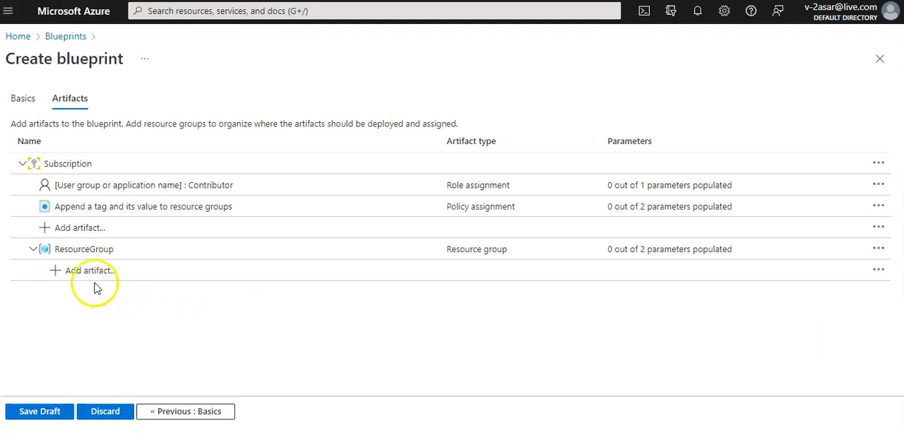
mouse_move(85, 277)
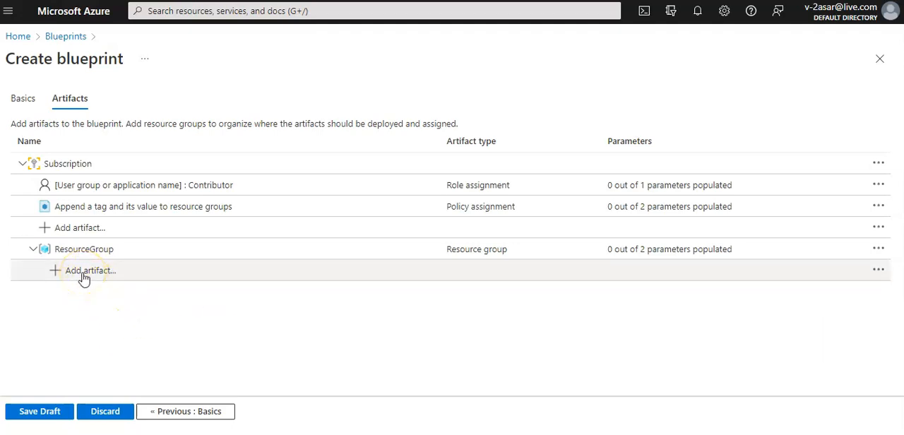
Step: Begin an Azure Resource Manager template artifact under ResourceGroup with display name StorageAccount
left_click(88, 271)
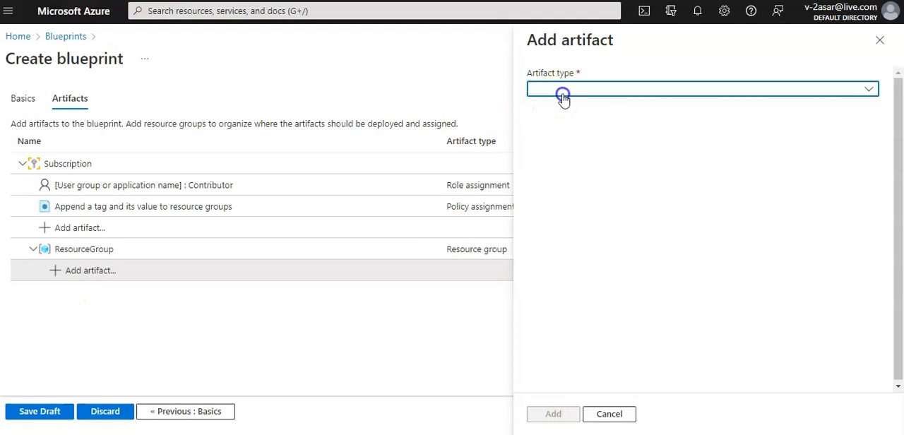
left_click(702, 87)
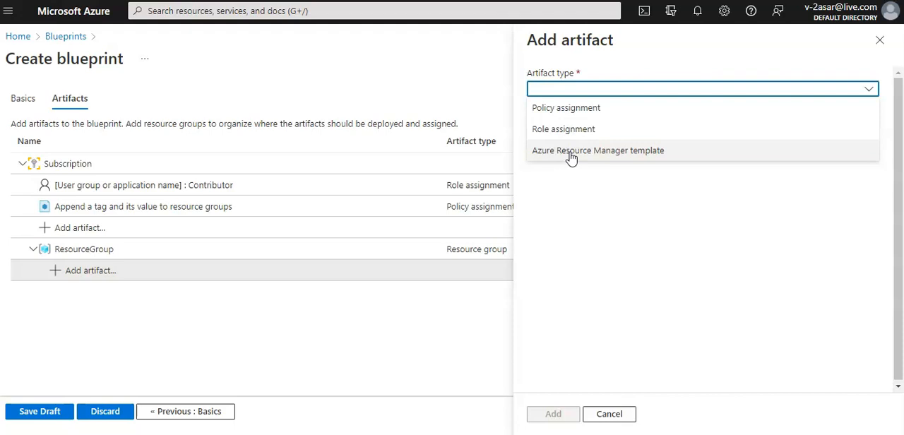
left_click(598, 149)
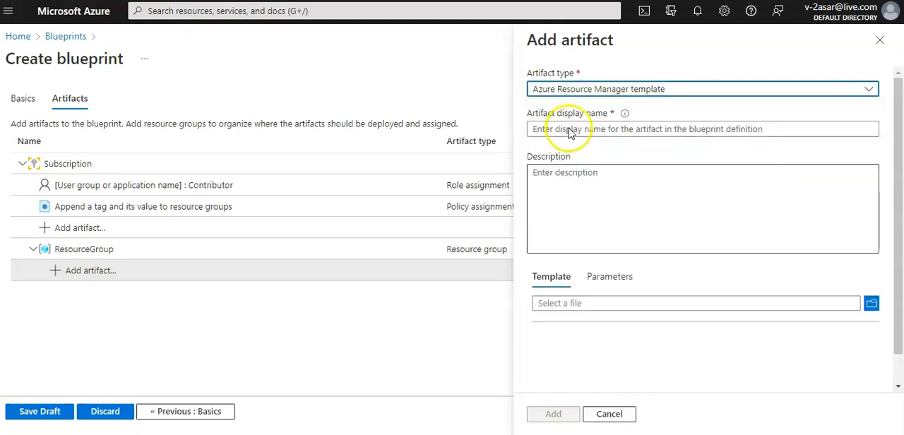
left_click(702, 129)
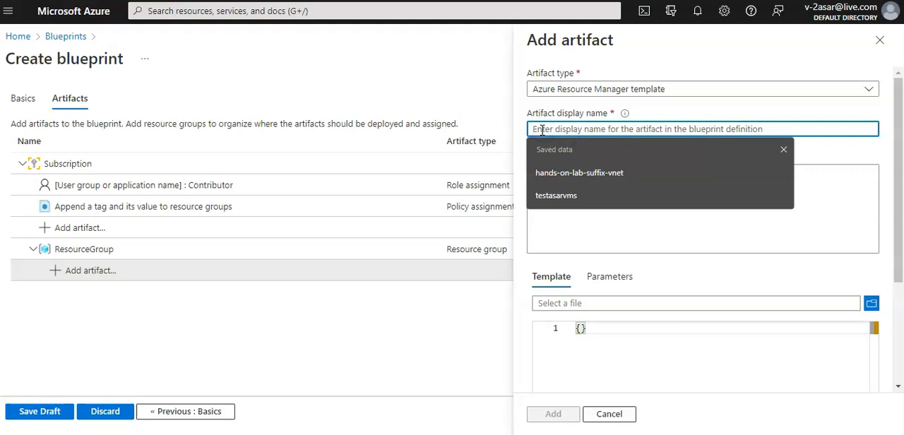
type("s")
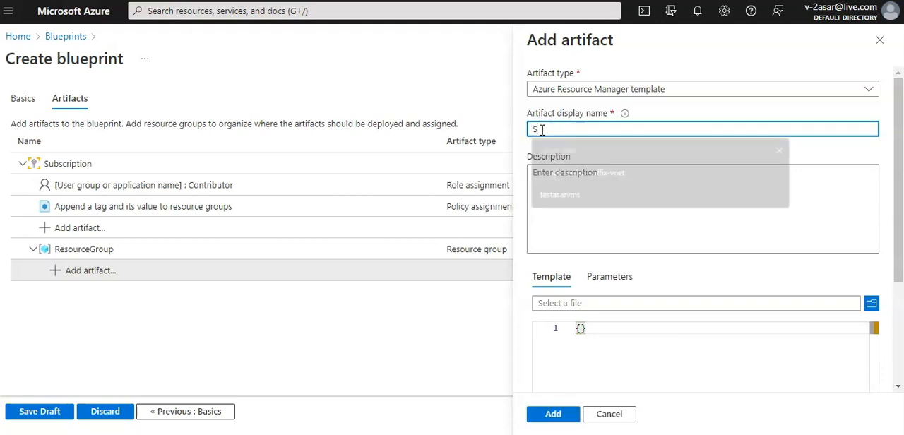
type("torage")
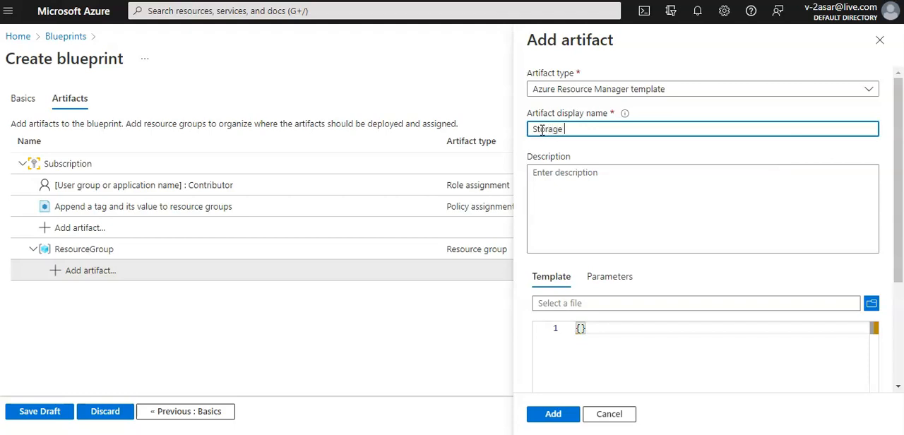
type("Account")
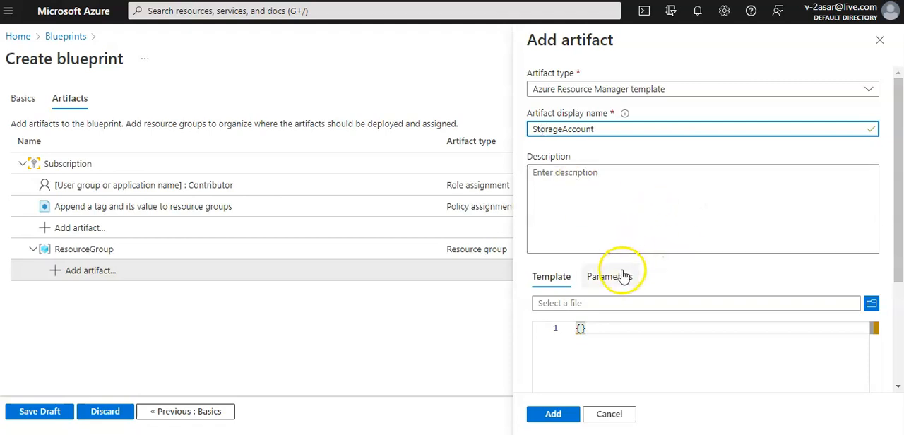
Step: Review the template's Parameters list and move to the artifact description field
left_click(610, 277)
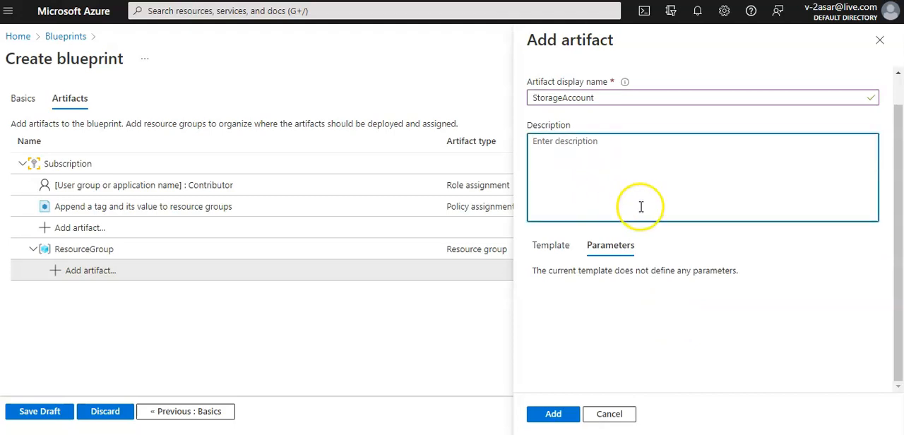
left_click(642, 177)
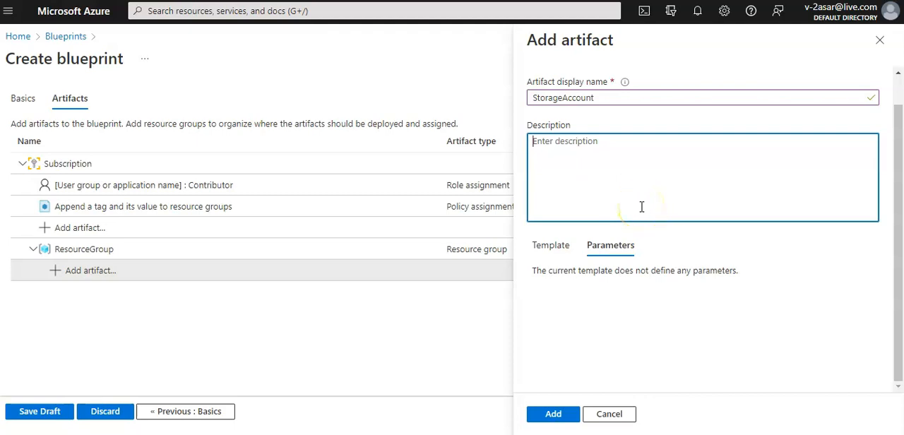
mouse_move(741, 181)
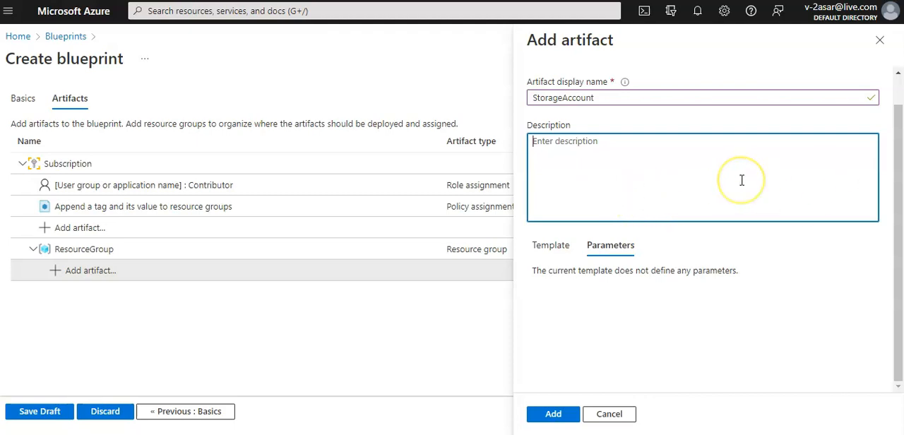
mouse_move(167, 397)
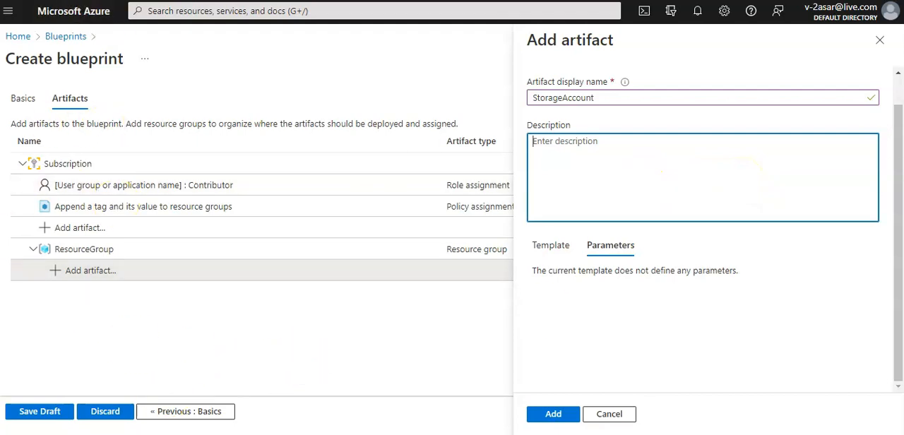
Step: Paste the storage account JSON into the StorageAccount template and review its allowed account types and parameters
left_click(551, 246)
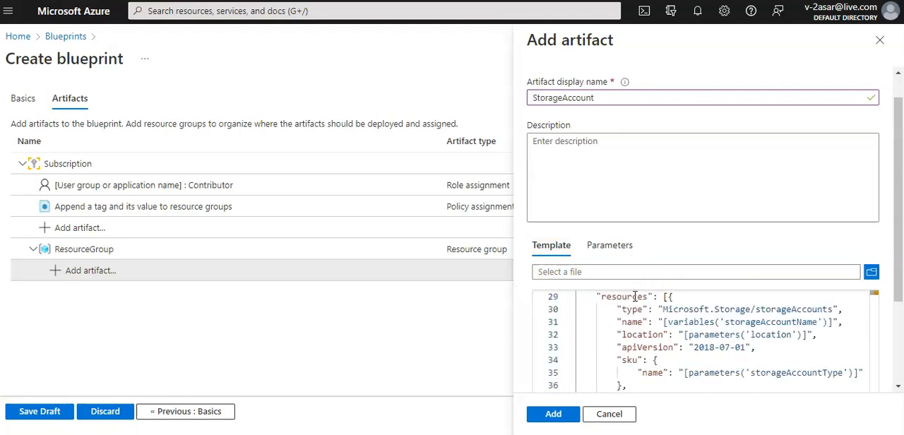
mouse_move(616, 254)
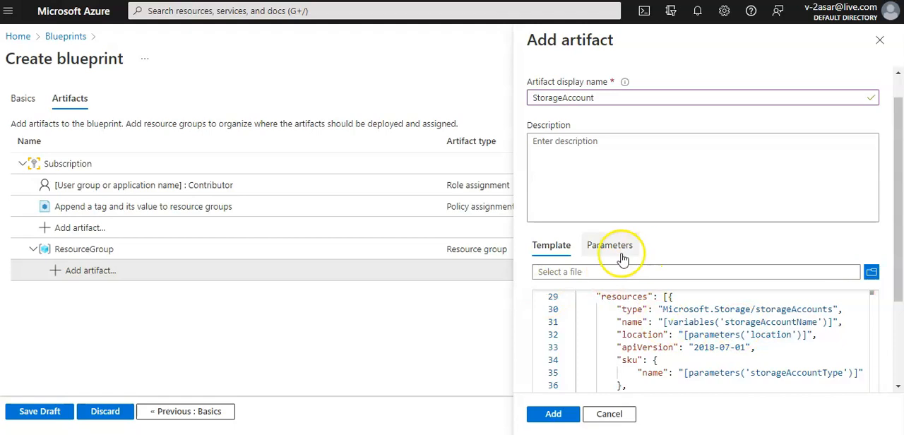
left_click(613, 245)
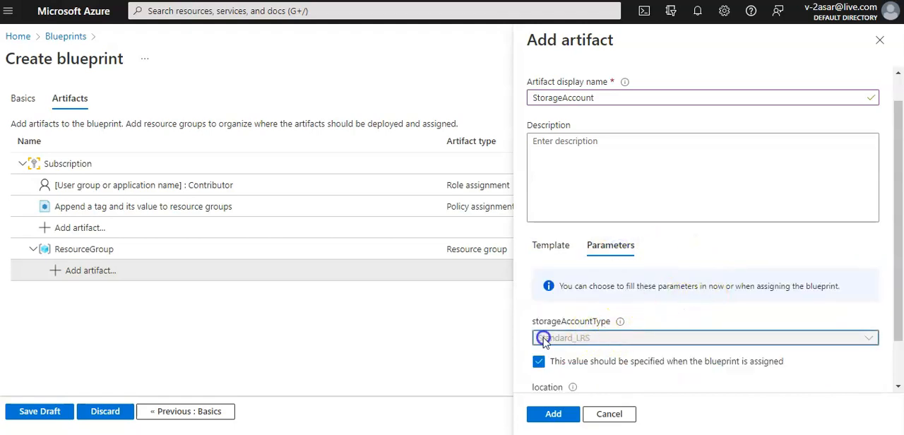
left_click(551, 246)
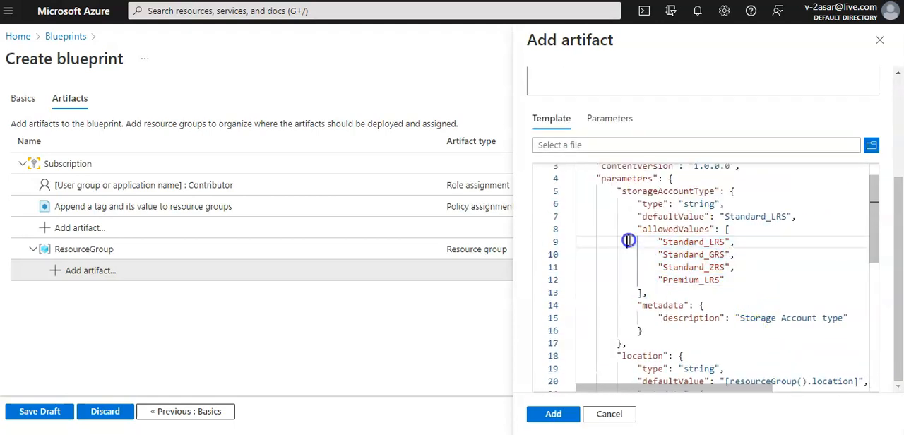
left_click(610, 119)
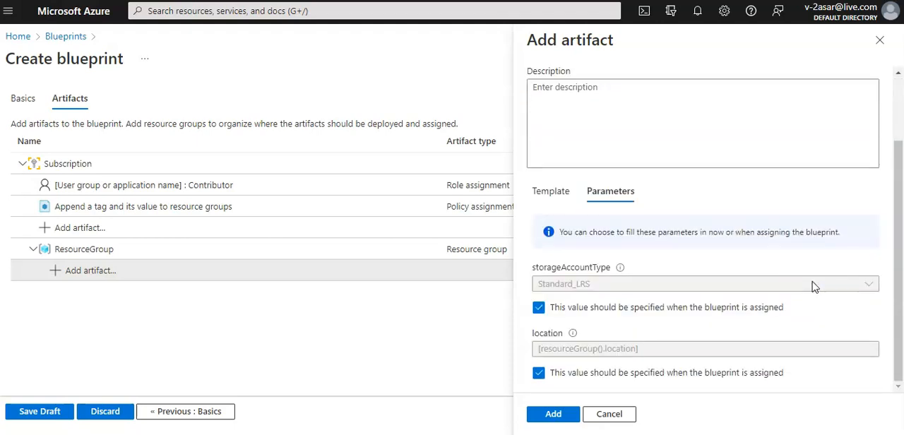
Step: Compare the storageAccountType options, then leave storageAccountType and location to be specified at assignment
left_click(540, 308)
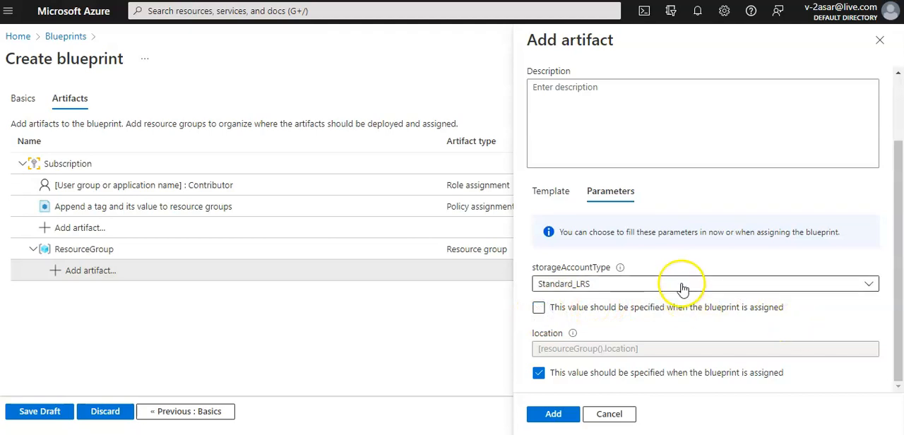
left_click(704, 284)
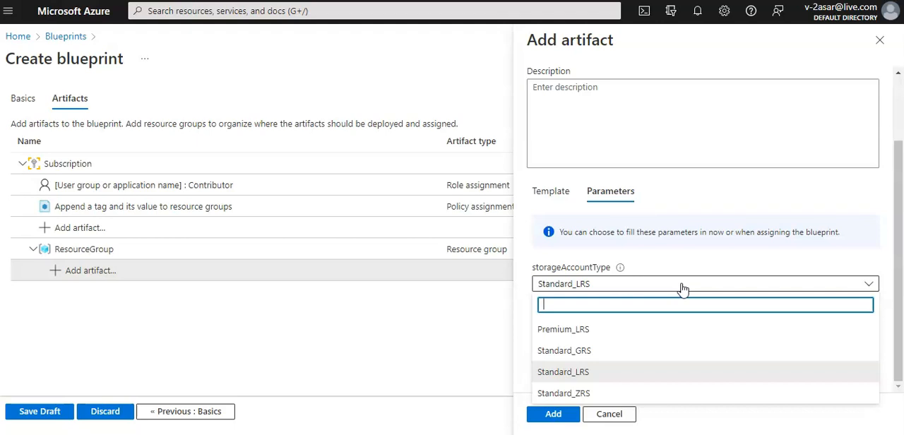
left_click(551, 191)
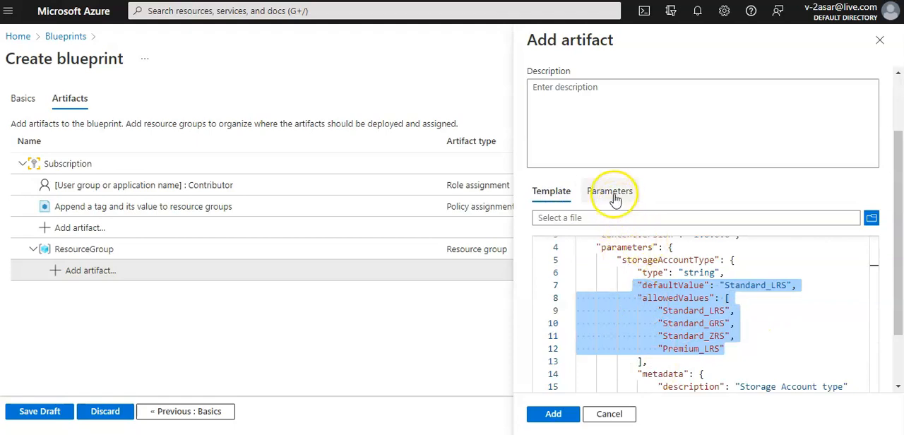
left_click(612, 191)
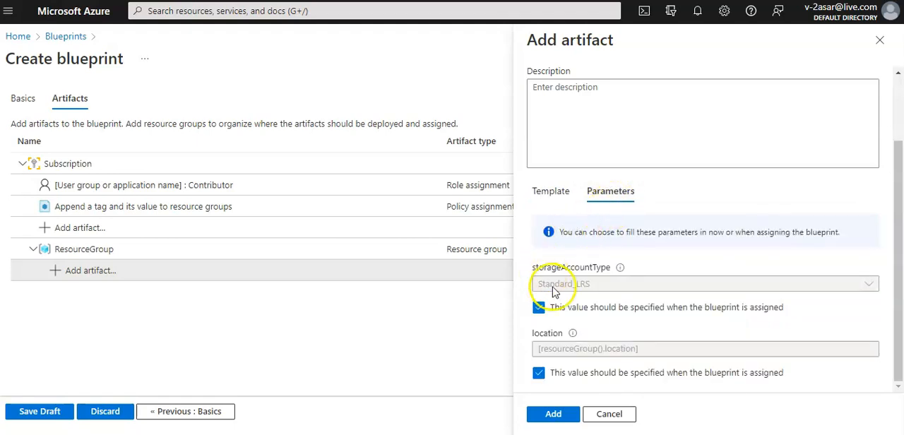
left_click(540, 308)
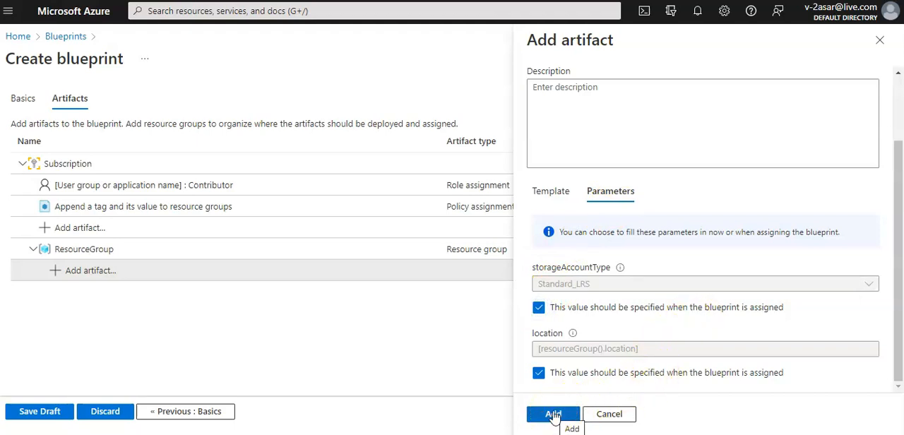
Step: Add the StorageAccount artifact under ResourceGroup and save the asarbp blueprint as a draft
left_click(551, 414)
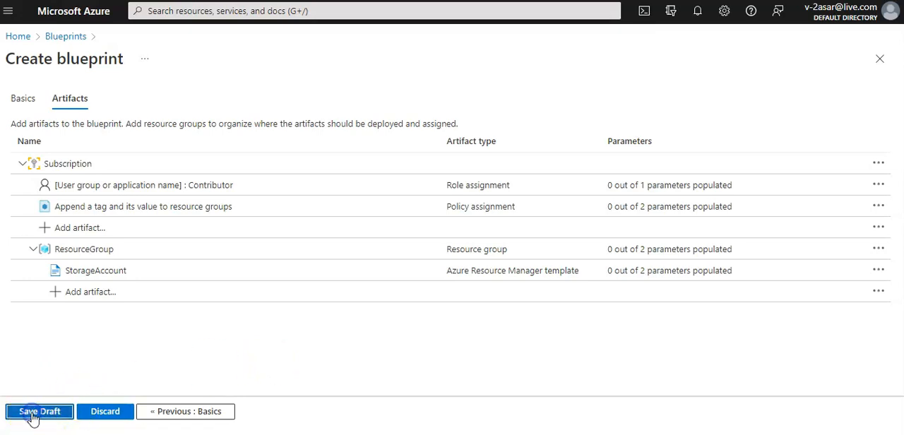
mouse_move(85, 82)
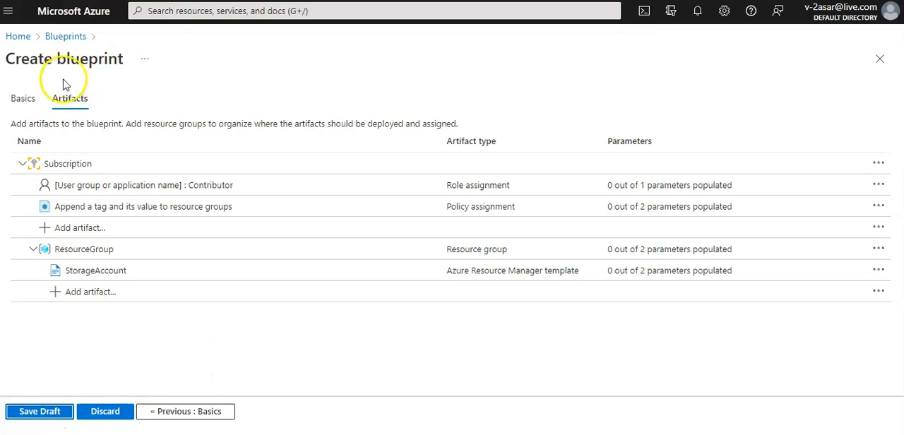
left_click(40, 412)
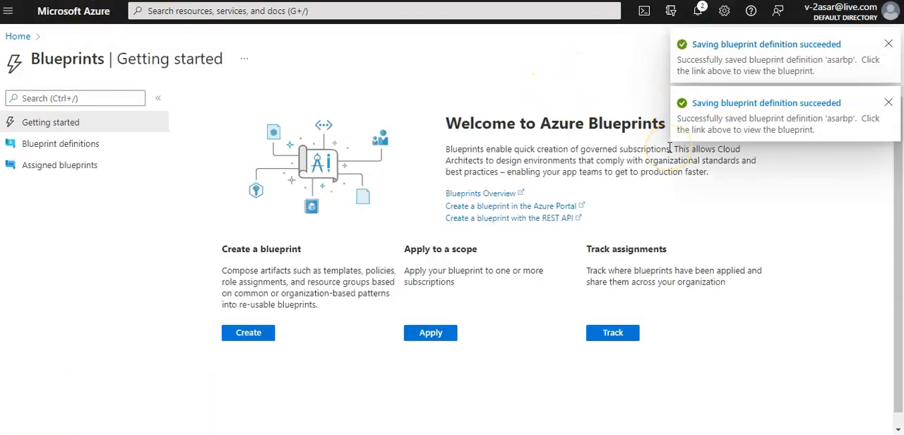
mouse_move(673, 150)
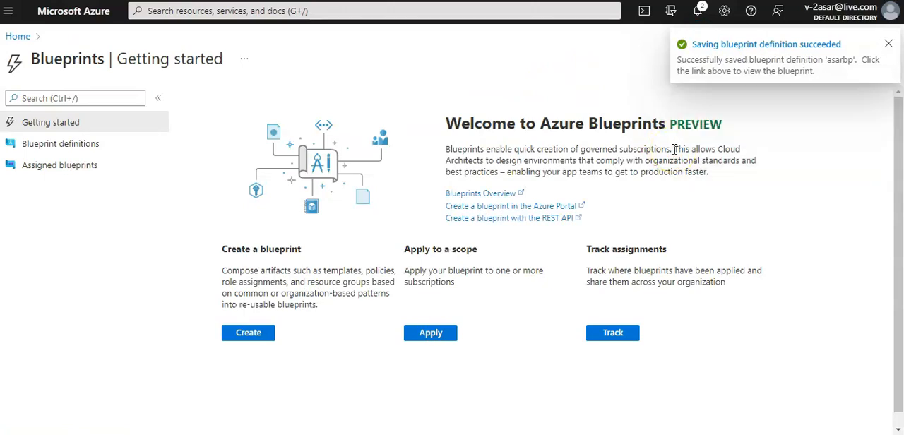
Step: Check Blueprint definitions and Assigned blueprints for the saved draft, then start changing the list's scope
left_click(889, 43)
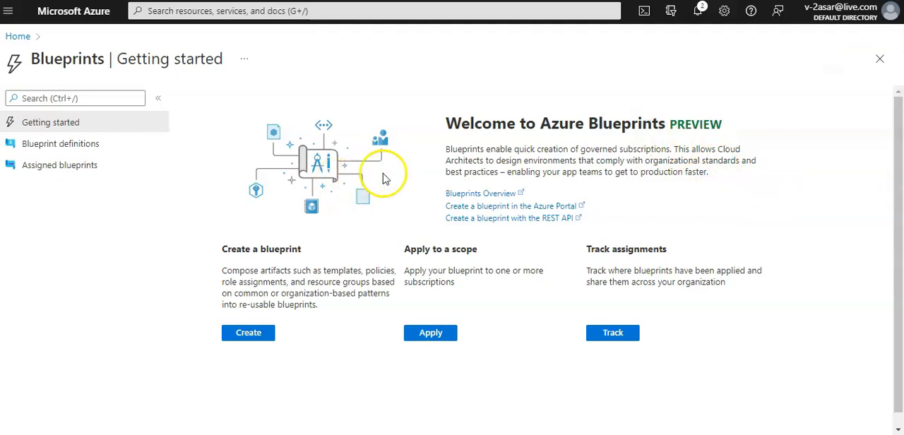
left_click(59, 144)
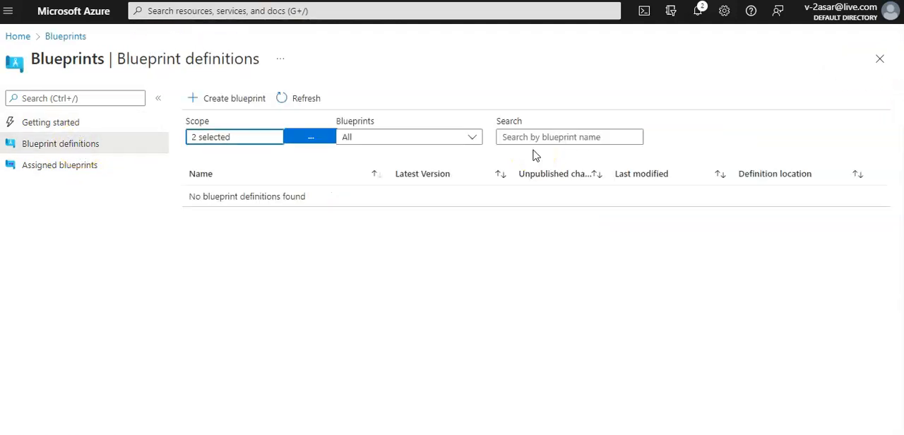
mouse_move(60, 169)
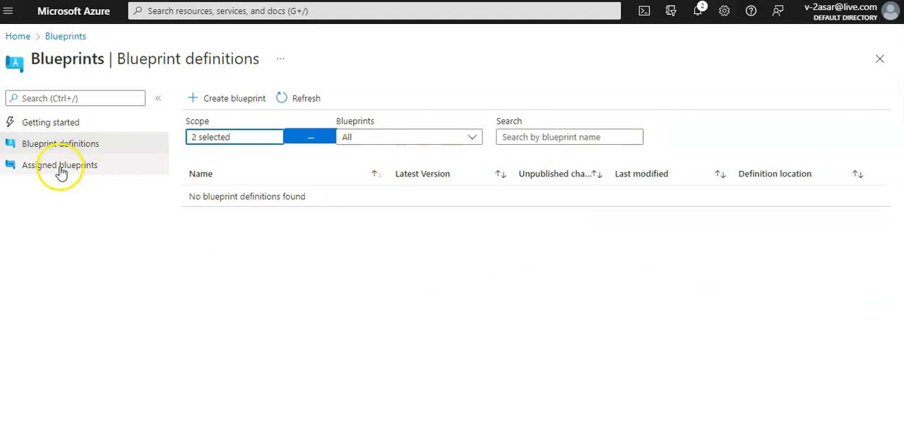
left_click(59, 164)
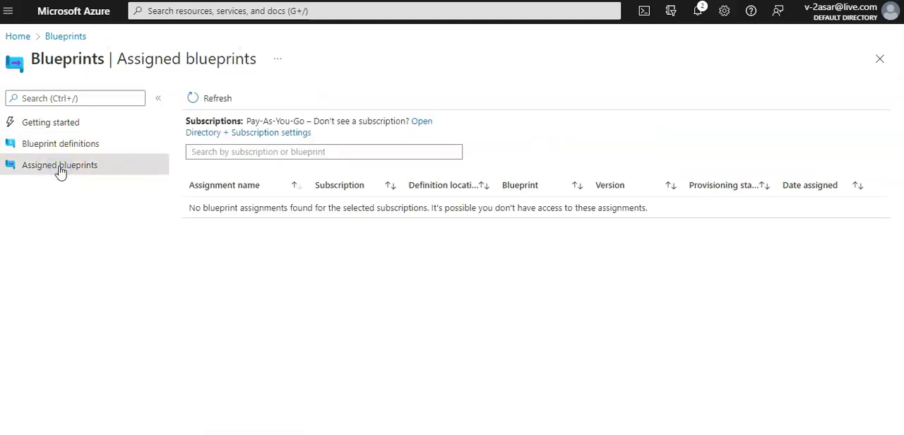
left_click(59, 144)
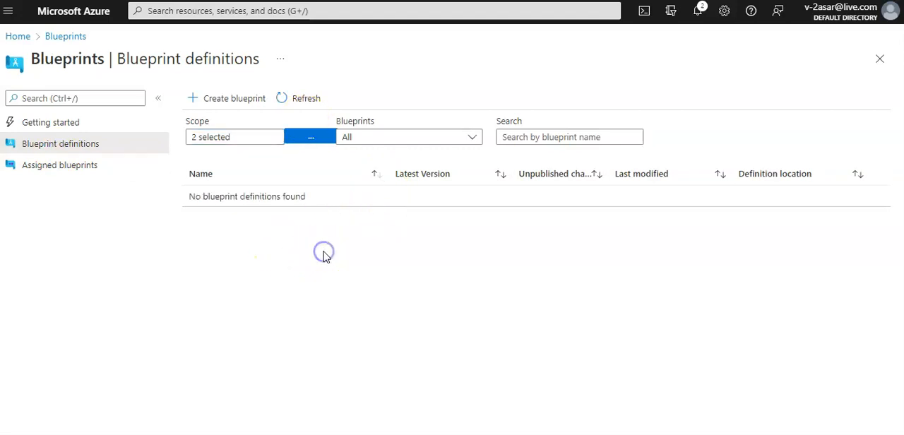
left_click(698, 14)
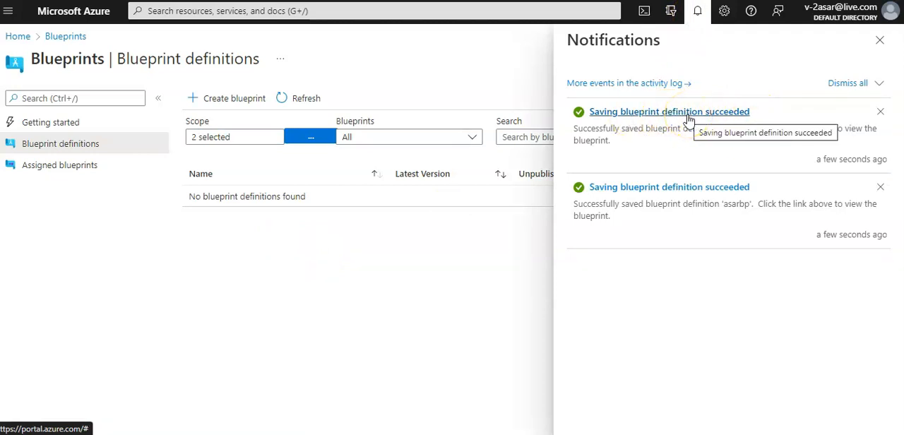
left_click(310, 135)
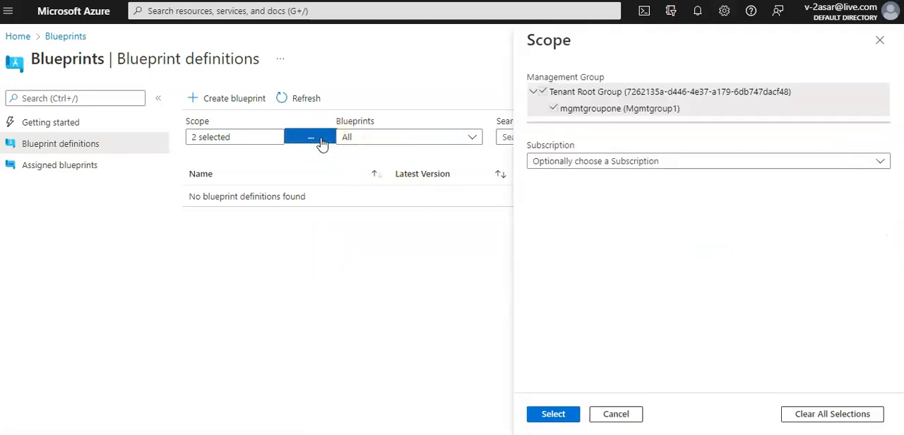
left_click(708, 161)
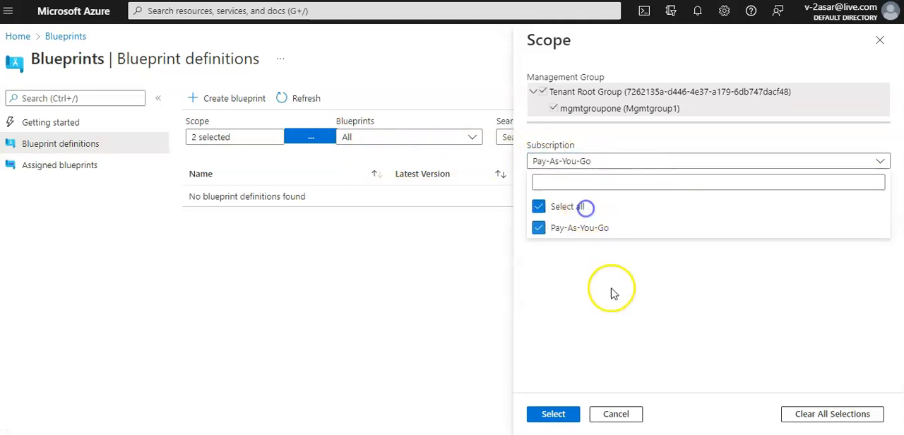
left_click(553, 414)
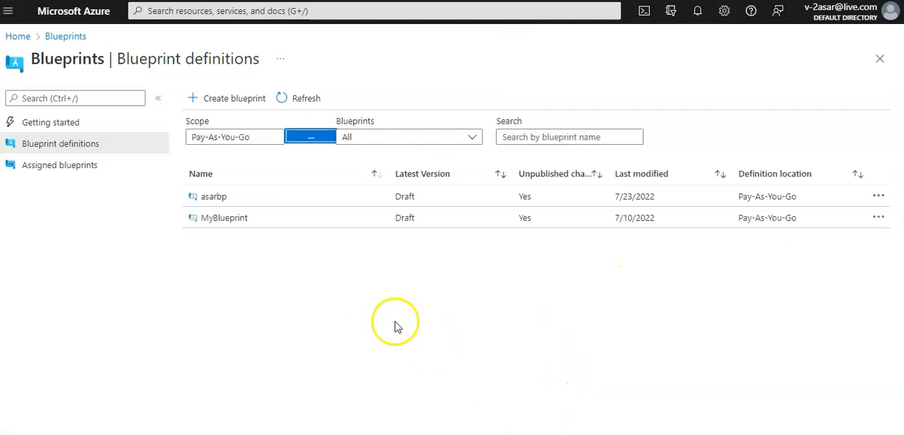
mouse_move(397, 325)
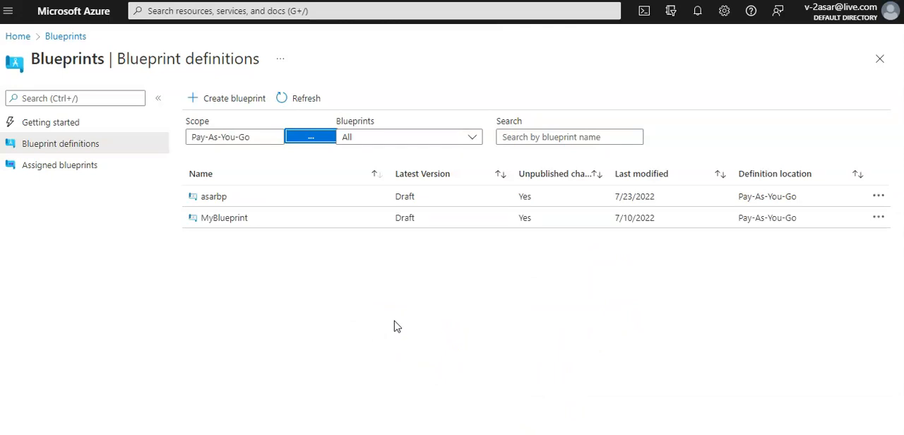
mouse_move(357, 335)
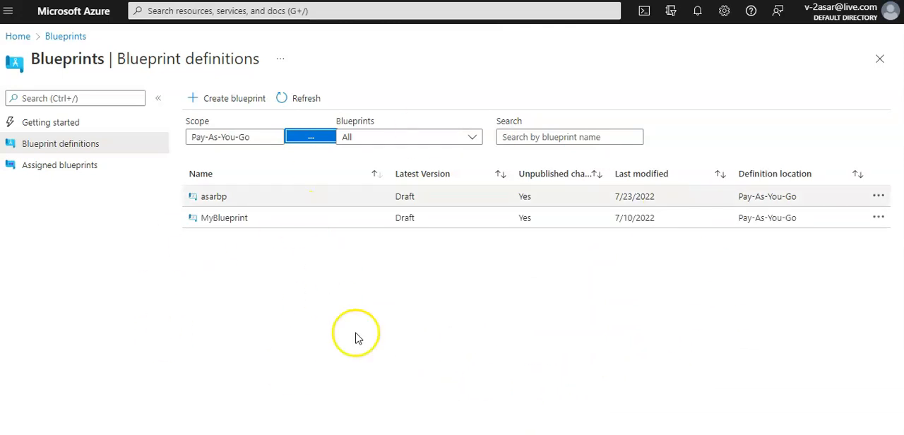
mouse_move(562, 276)
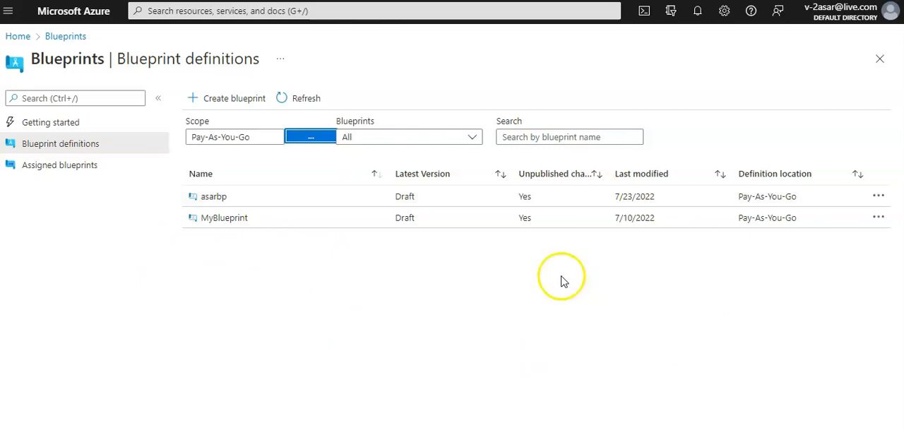
mouse_move(215, 204)
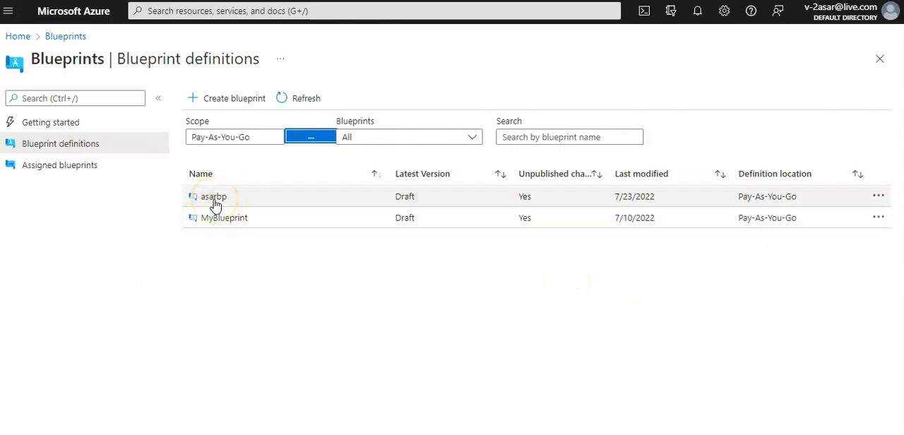
Step: Start editing the asarbp blueprint from the definitions list
left_click(213, 197)
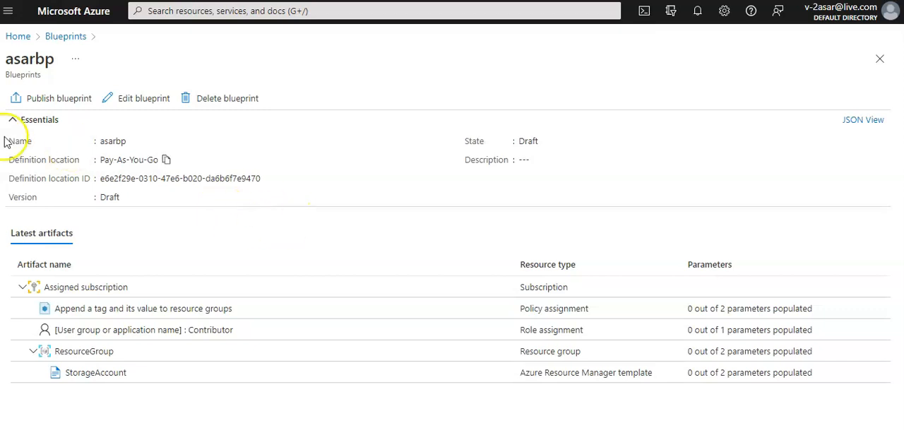
left_click(143, 99)
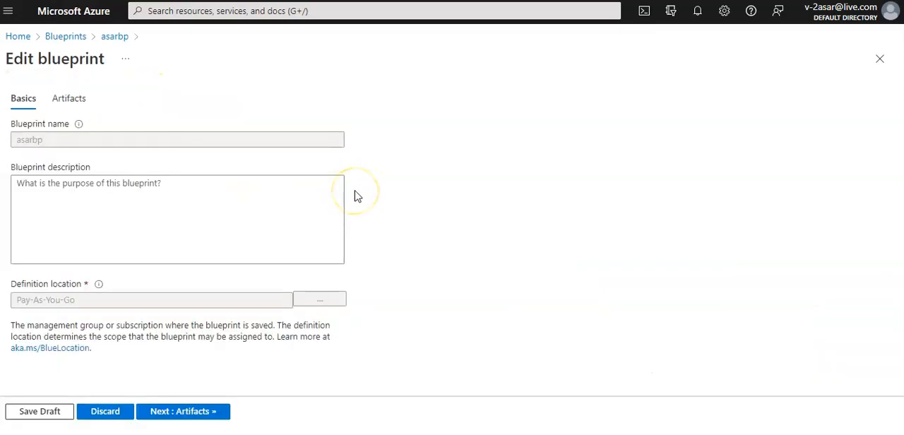
left_click(158, 207)
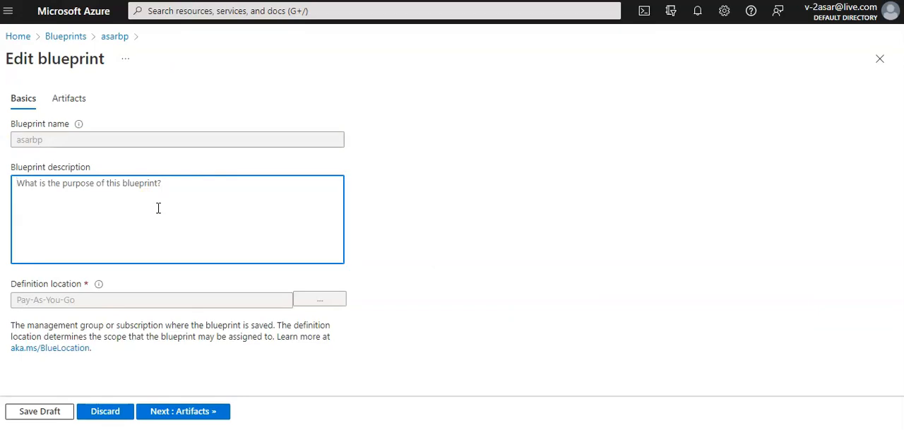
Step: Enter the description 'This blueprint sets tag policy' and continue to the artifacts list
type("T")
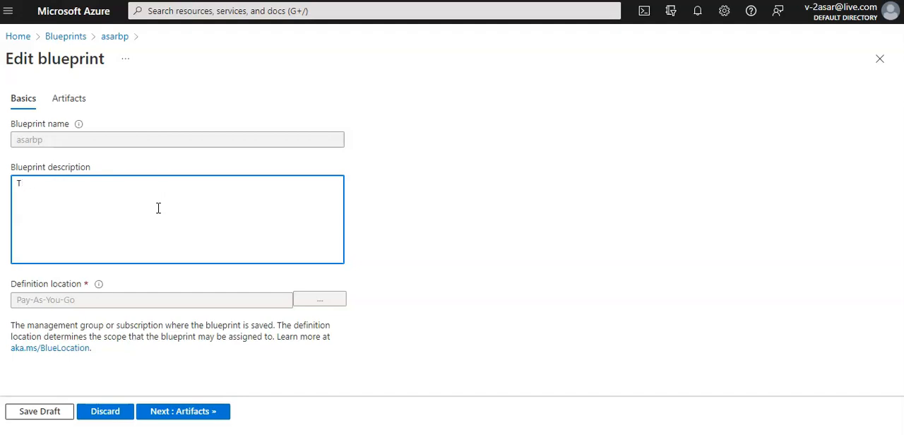
type("his")
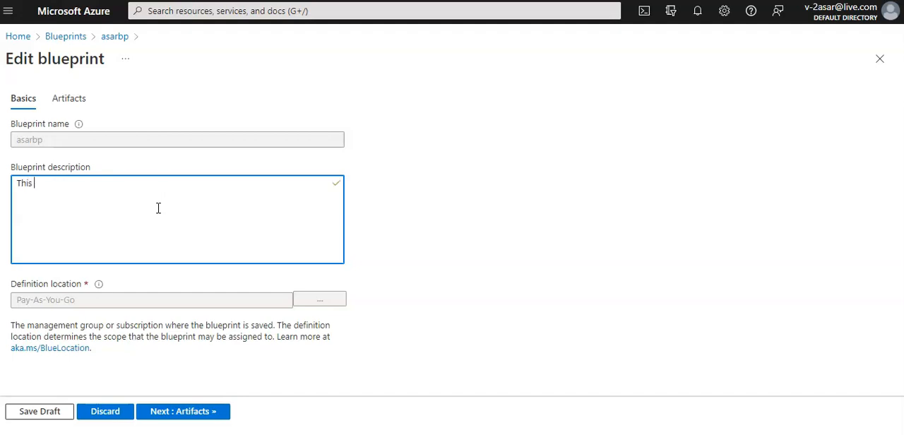
type("blueprint")
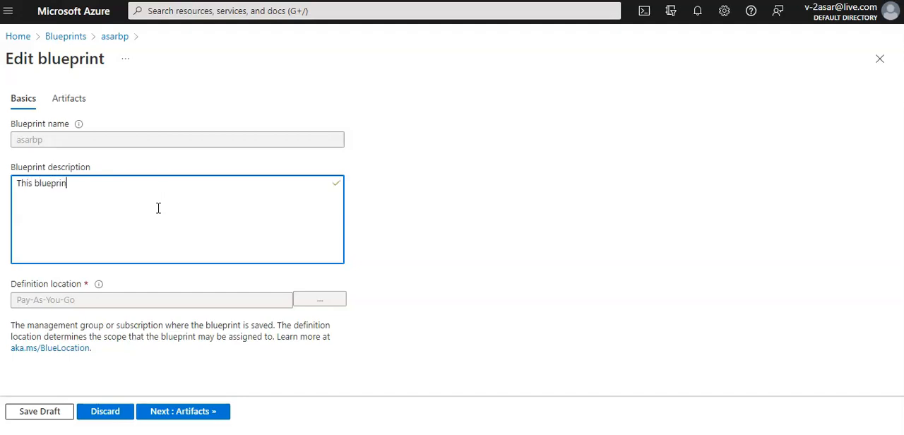
type("ets tag p")
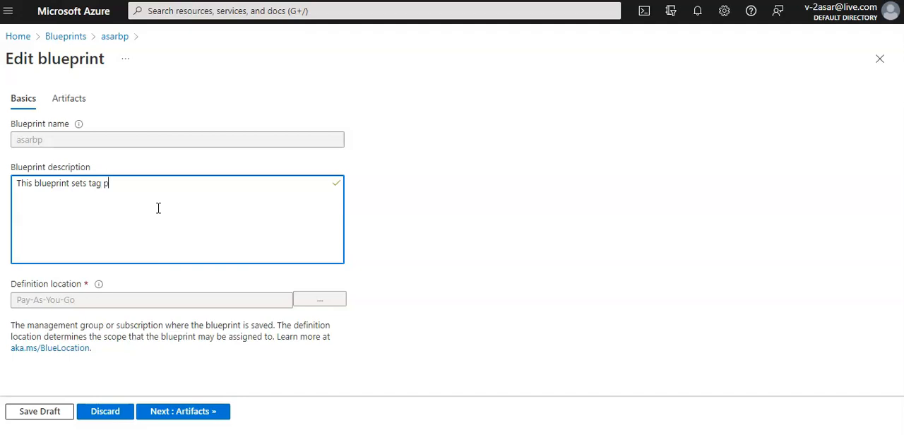
type("olicy")
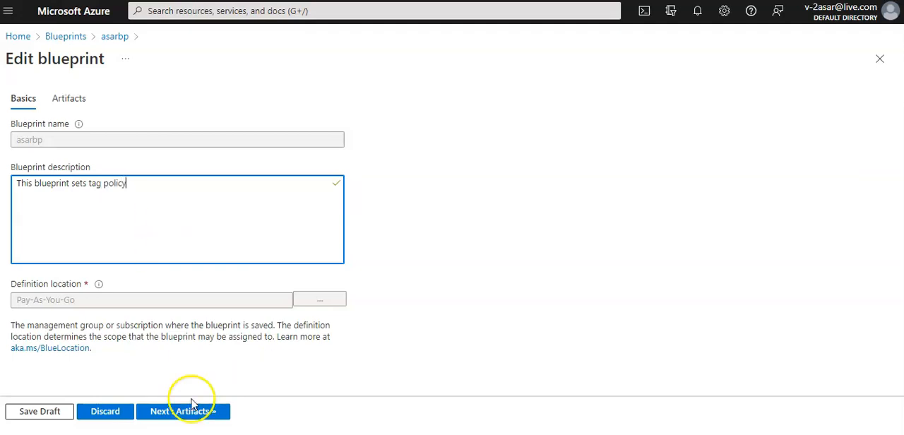
left_click(184, 413)
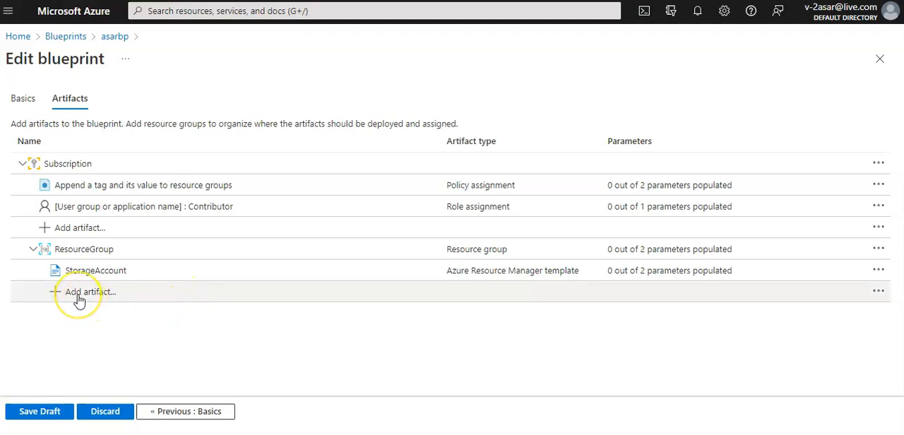
Step: Add a Role assignment artifact under ResourceGroup with the Owner role
left_click(79, 291)
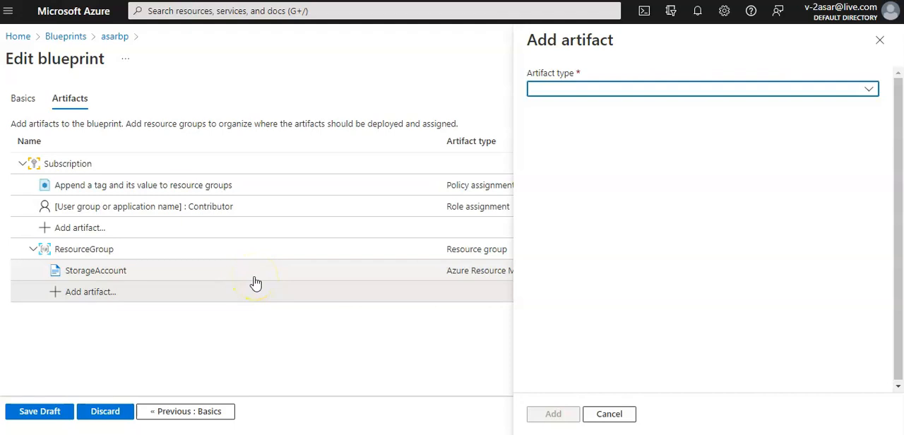
left_click(702, 87)
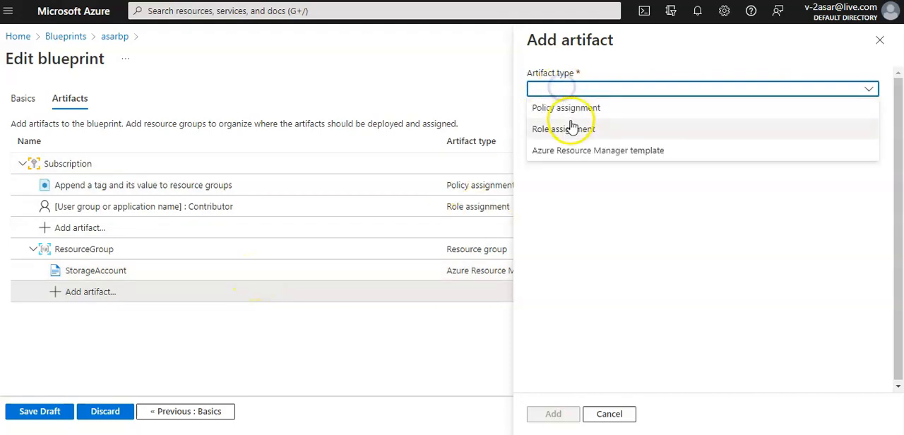
left_click(564, 128)
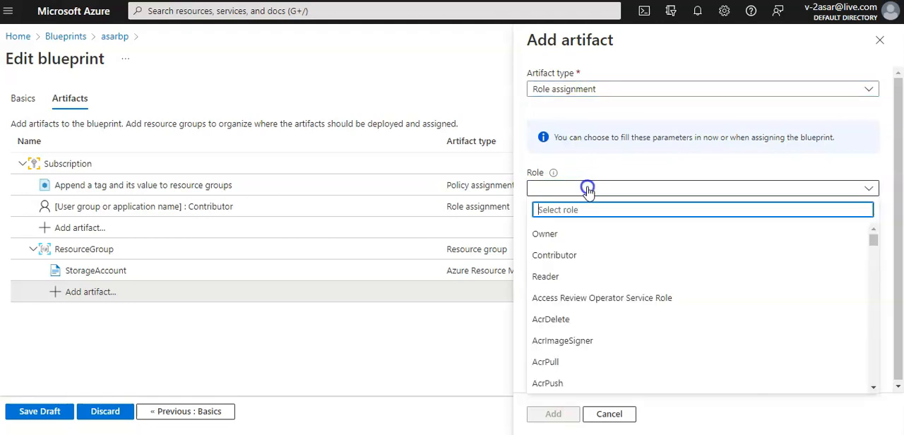
left_click(545, 233)
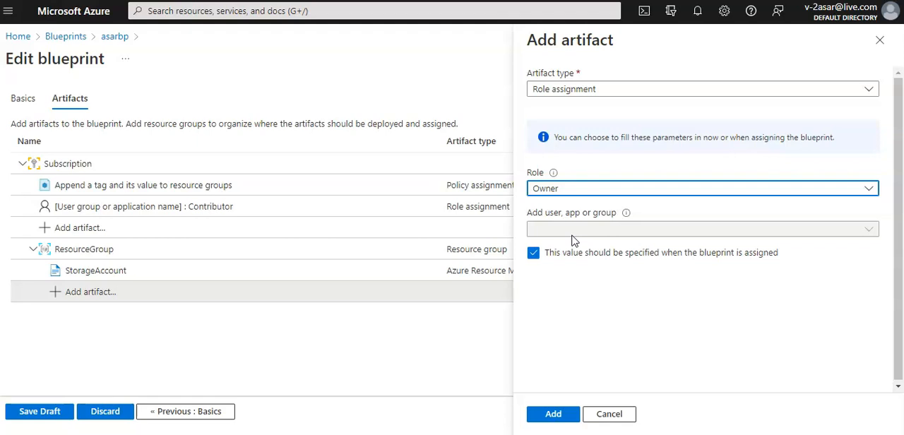
Step: Keep the user to be specified at assignment and add the Owner role assignment
left_click(535, 251)
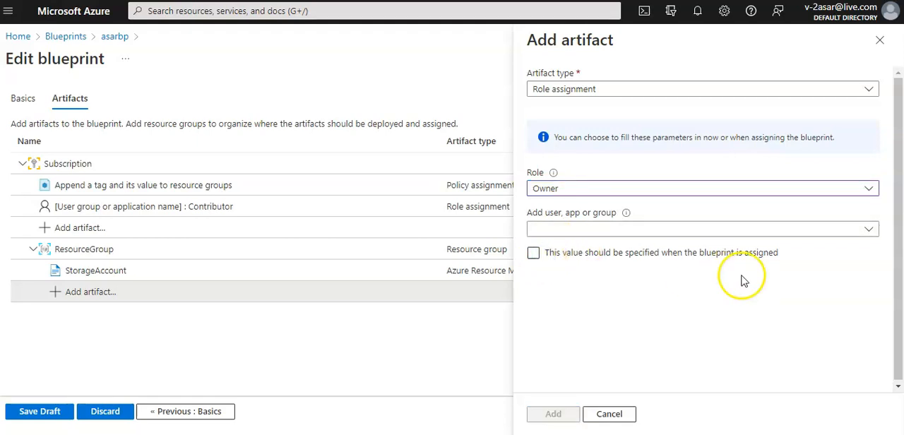
mouse_move(555, 248)
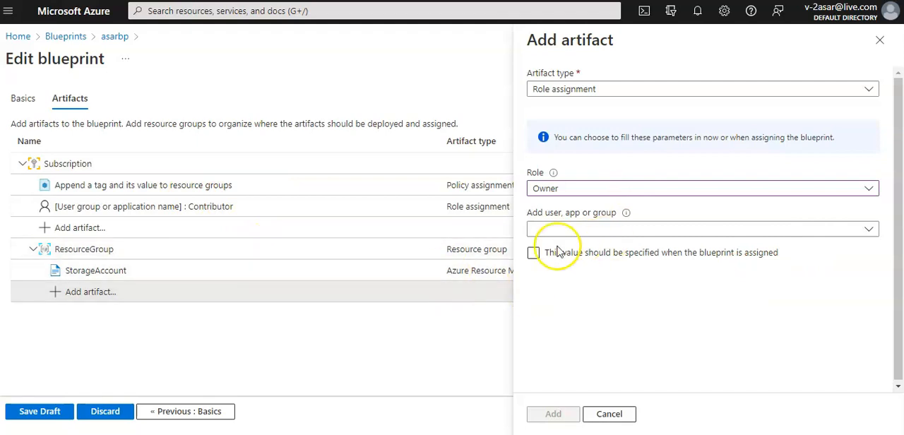
left_click(535, 252)
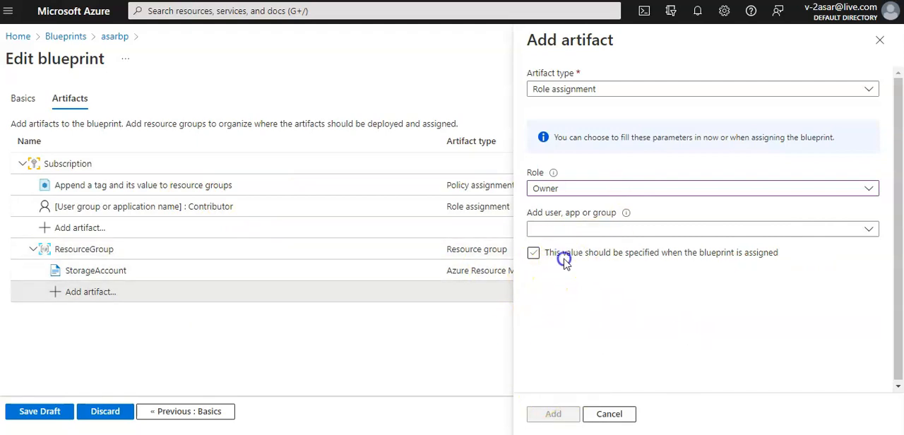
left_click(553, 414)
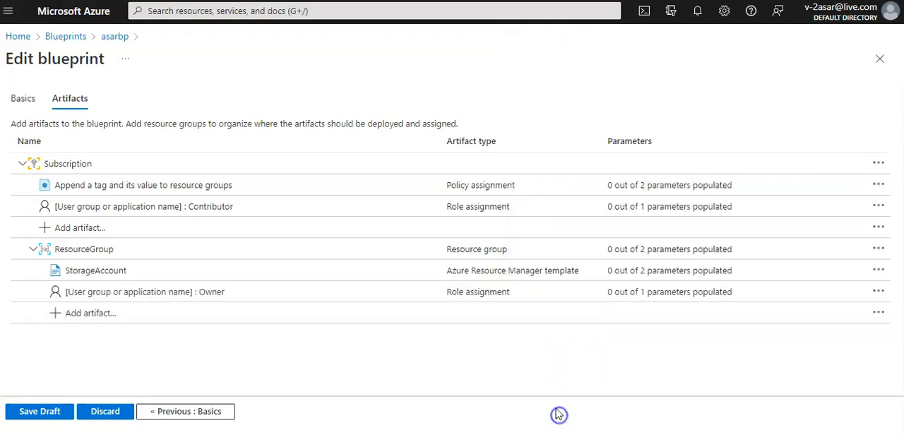
mouse_move(436, 340)
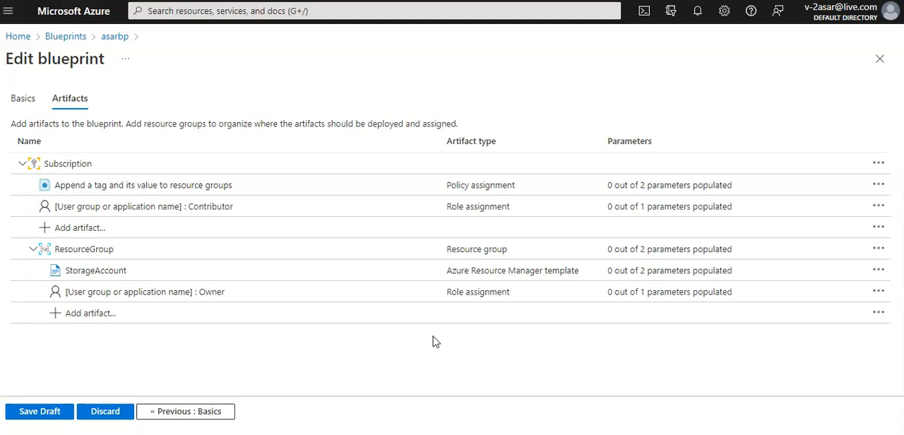
left_click(135, 291)
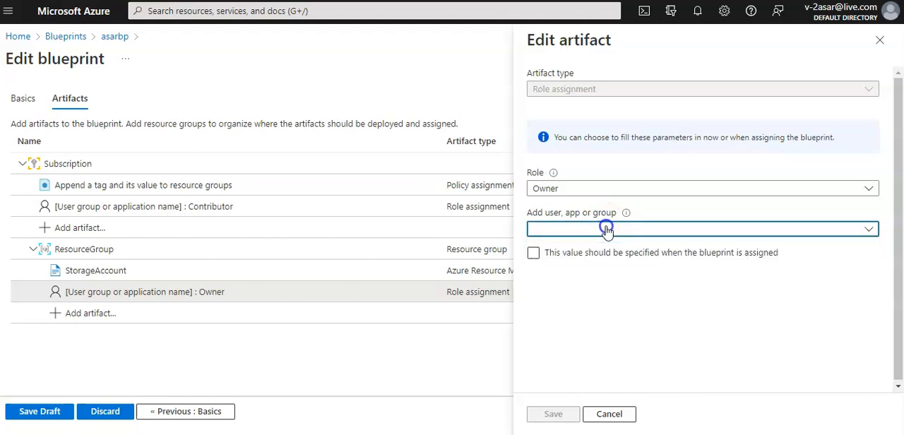
left_click(536, 252)
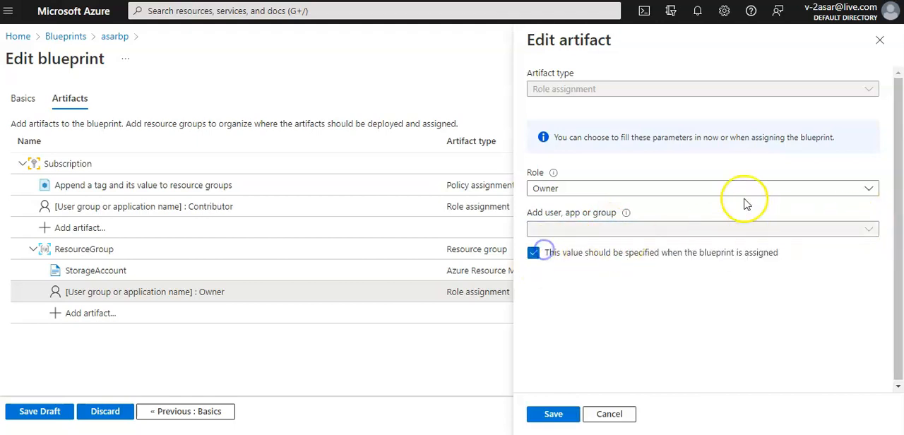
left_click(880, 40)
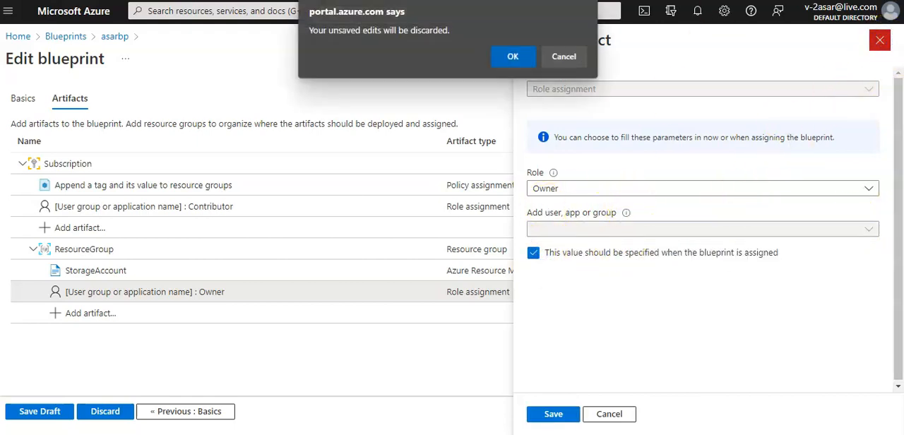
left_click(513, 56)
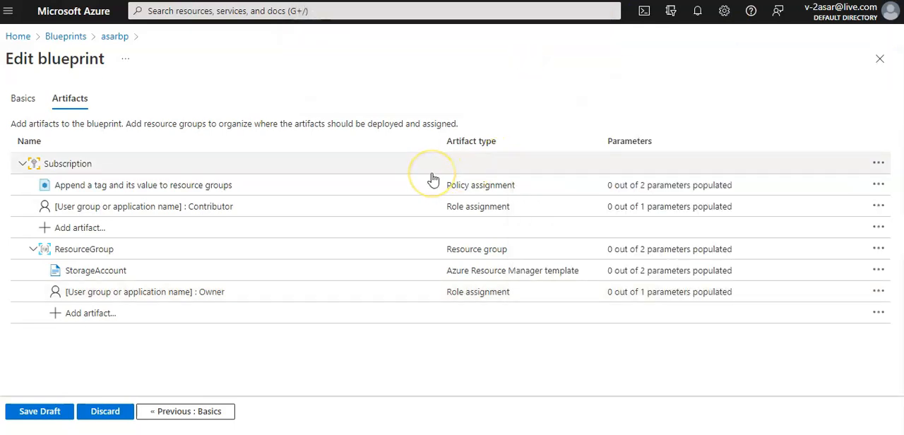